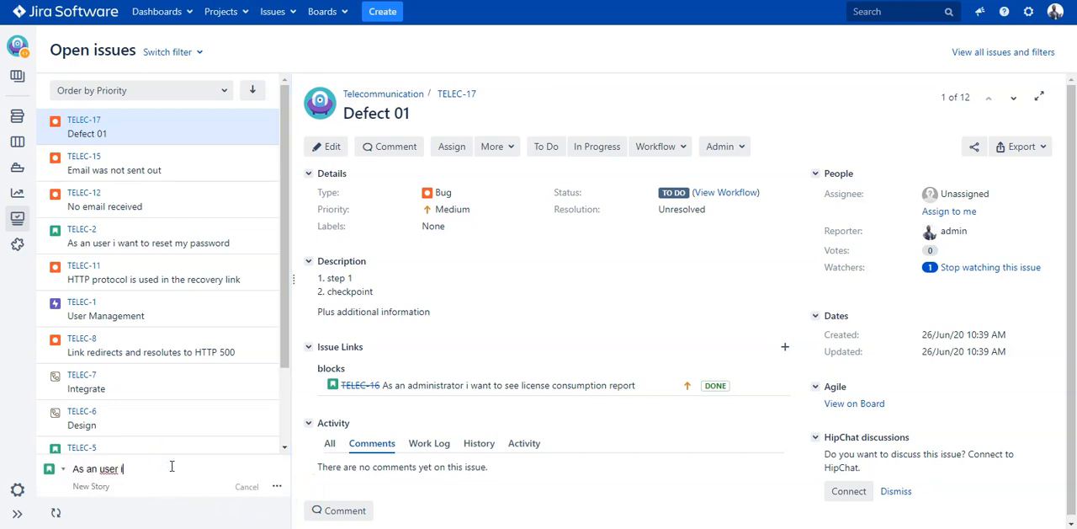
Create story 'As an user i want to activate 2F authentication' and copy its title into the description.
{"action": "type", "text": "want to activate 2F"}
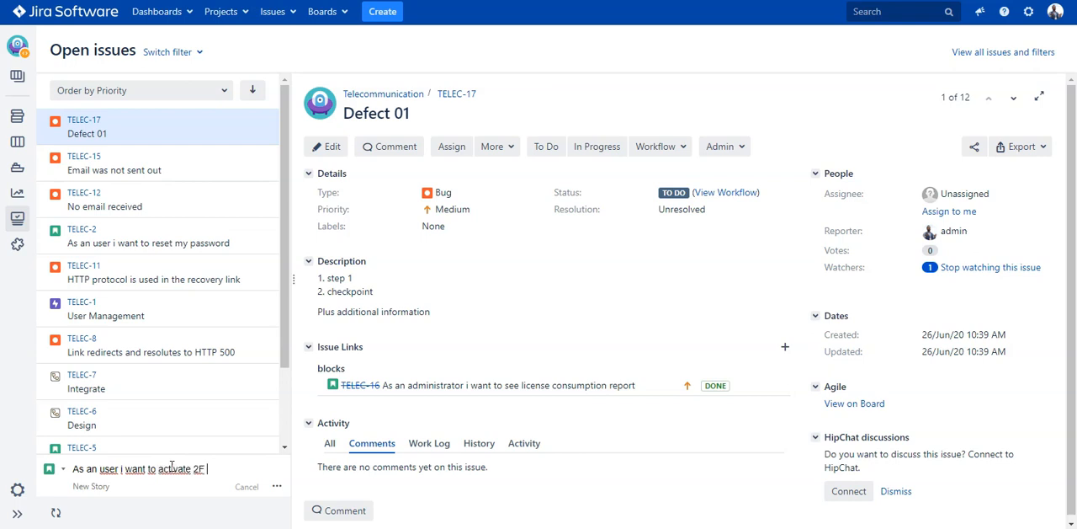
{"action": "type", "text": "authenticat"}
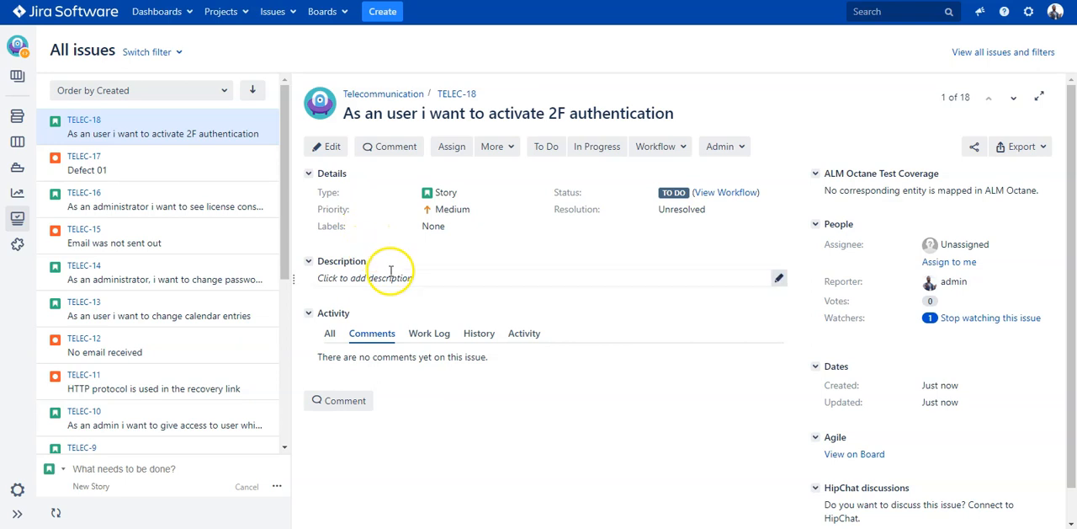
{"action": "left_click", "coordinate": [364, 278]}
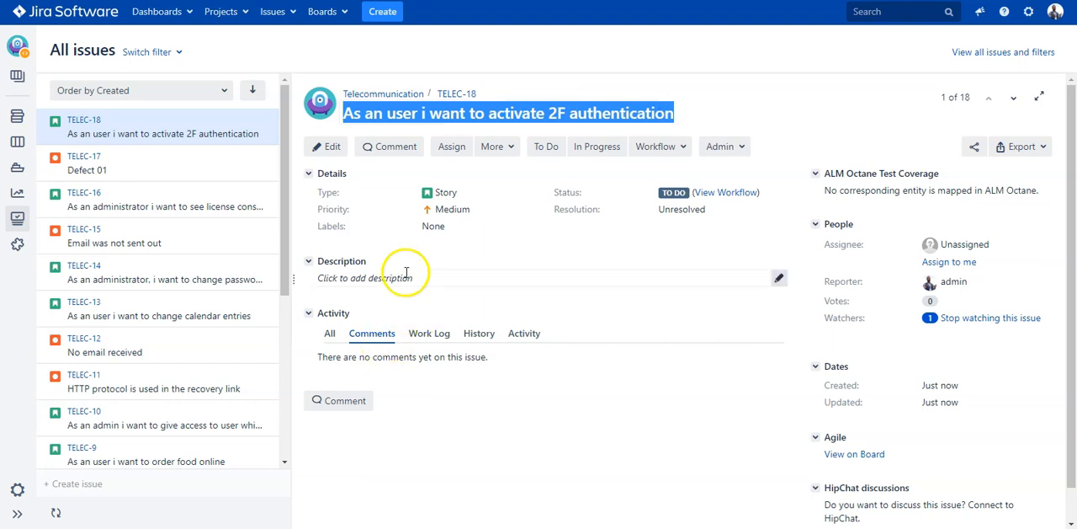
{"action": "left_click", "coordinate": [378, 278]}
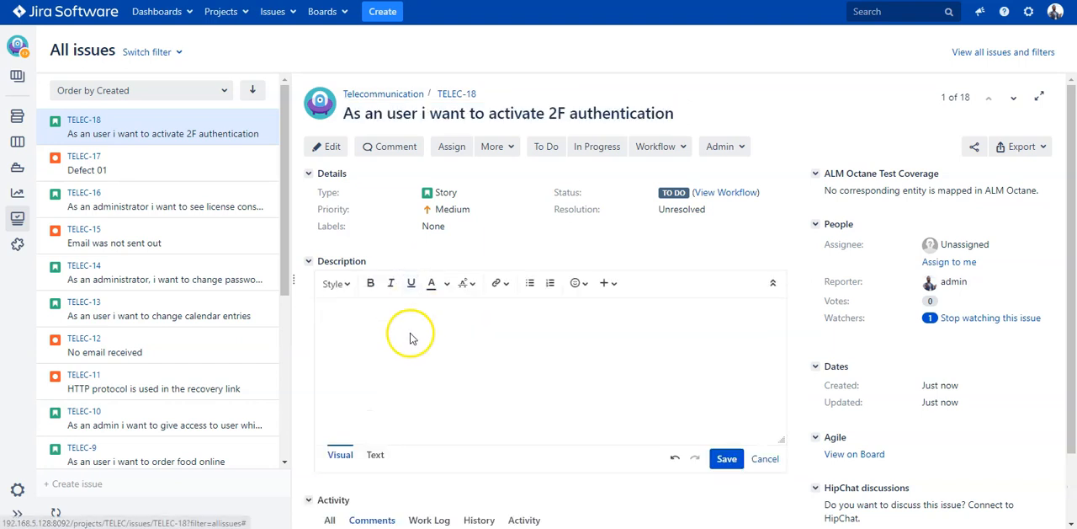
{"action": "left_click", "coordinate": [720, 145]}
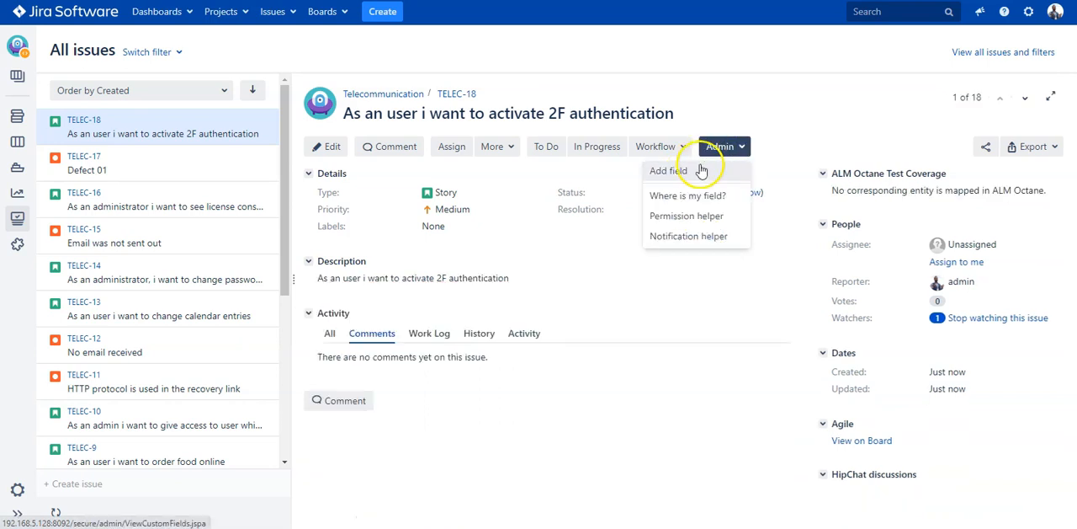
Add a Story Points field to TELEC-18 via admin and save its value as 2.
{"action": "left_click", "coordinate": [666, 170]}
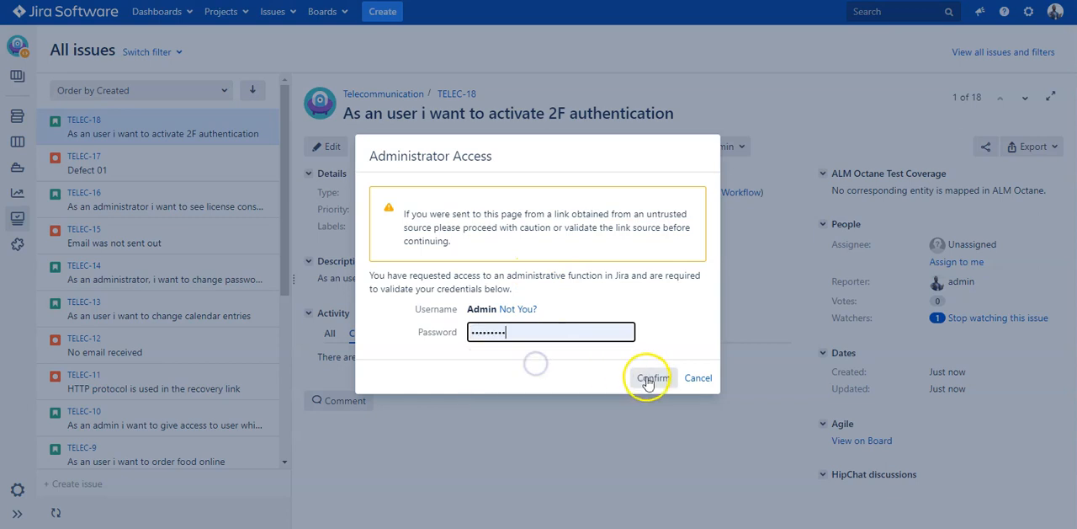
{"action": "left_click", "coordinate": [653, 377]}
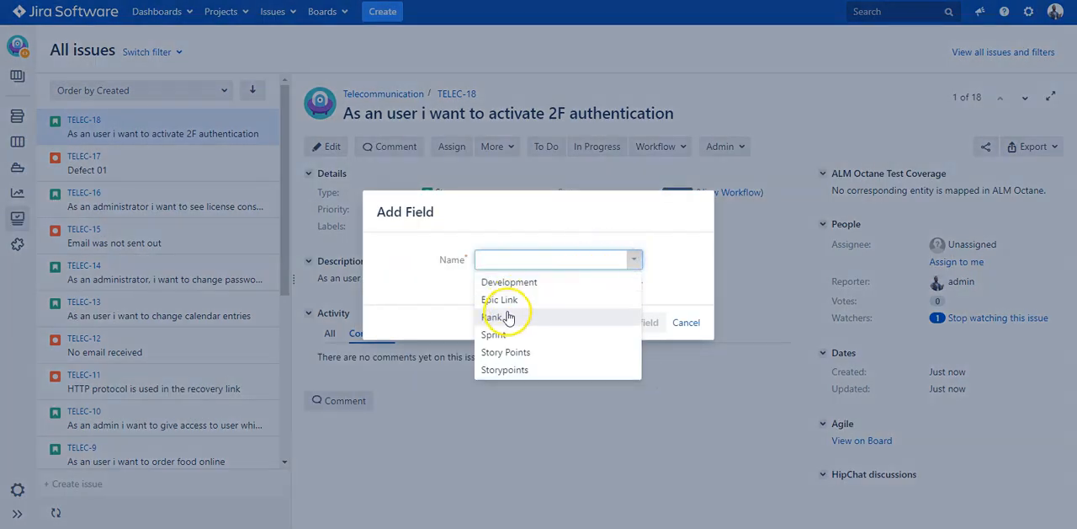
{"action": "left_click", "coordinate": [505, 352]}
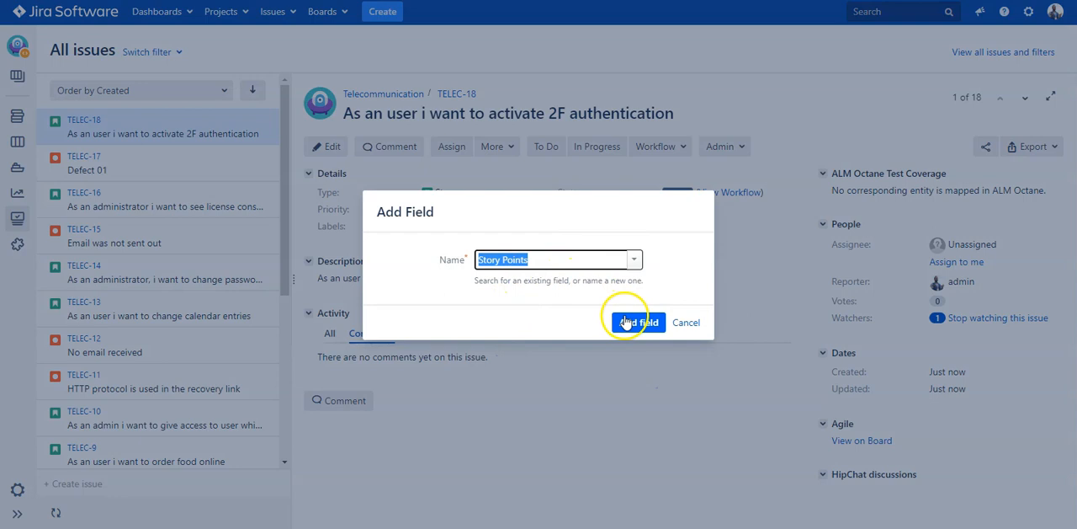
{"action": "left_click", "coordinate": [638, 321]}
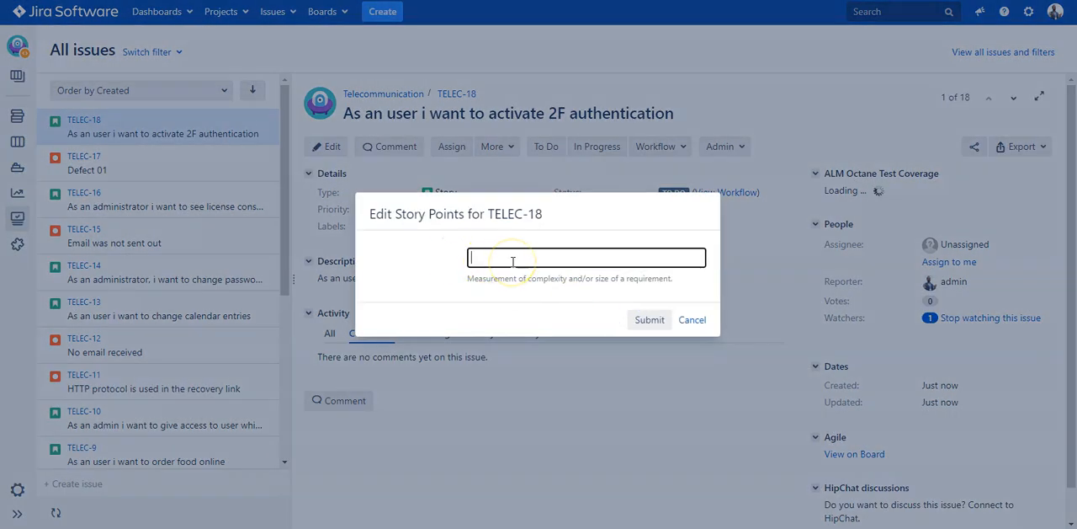
{"action": "type", "text": "1"}
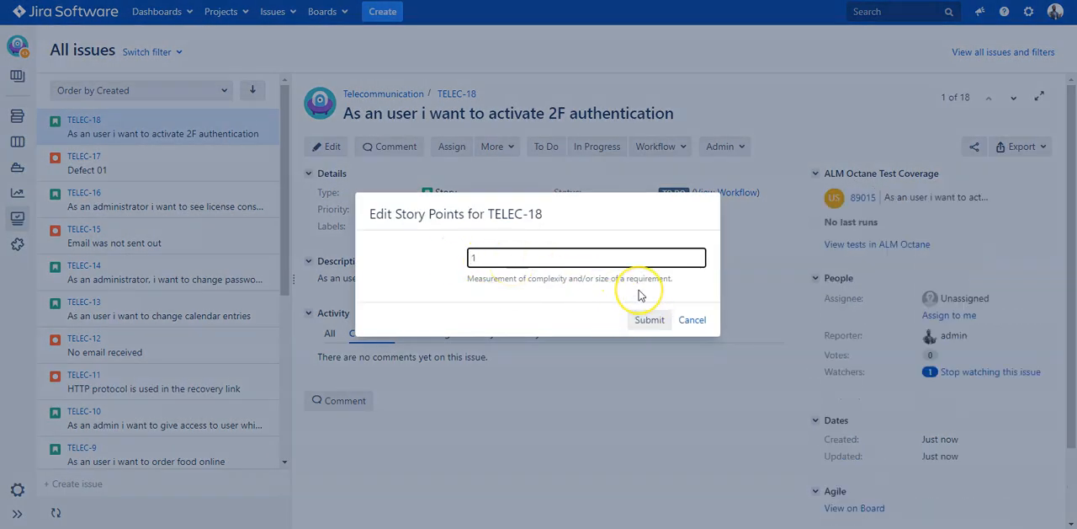
{"action": "left_click", "coordinate": [650, 320]}
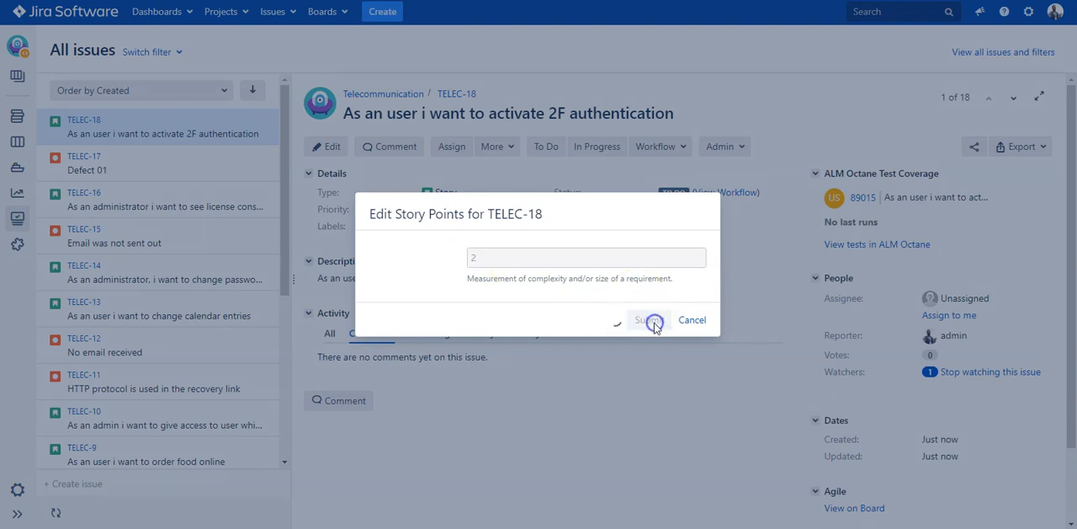
{"action": "left_click", "coordinate": [648, 320]}
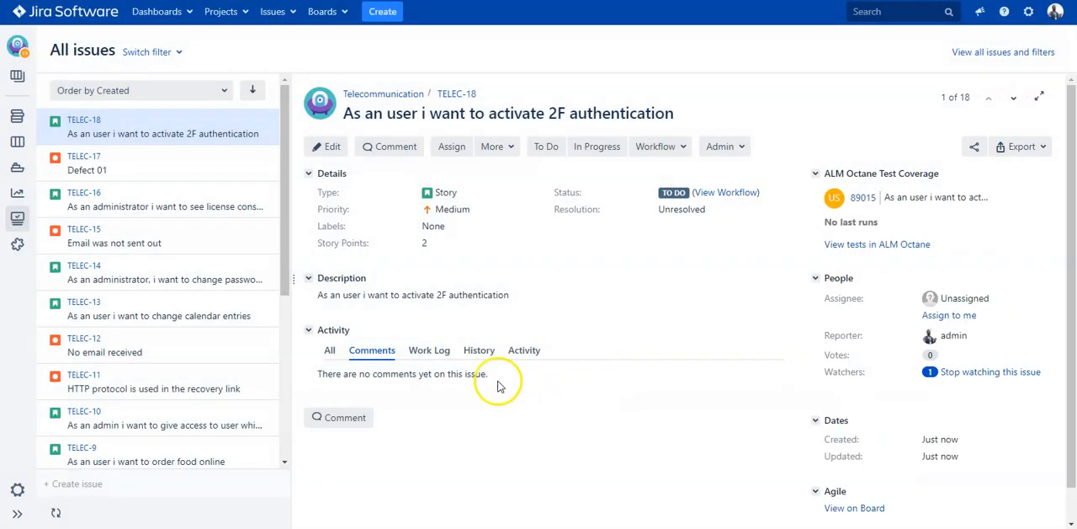
{"action": "mouse_move", "coordinate": [663, 284]}
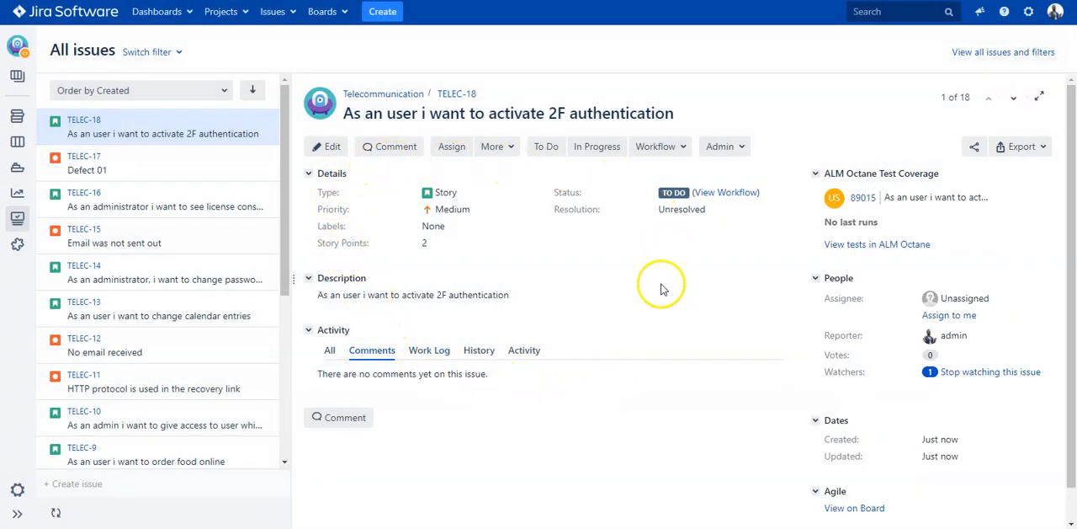
{"action": "mouse_move", "coordinate": [586, 390]}
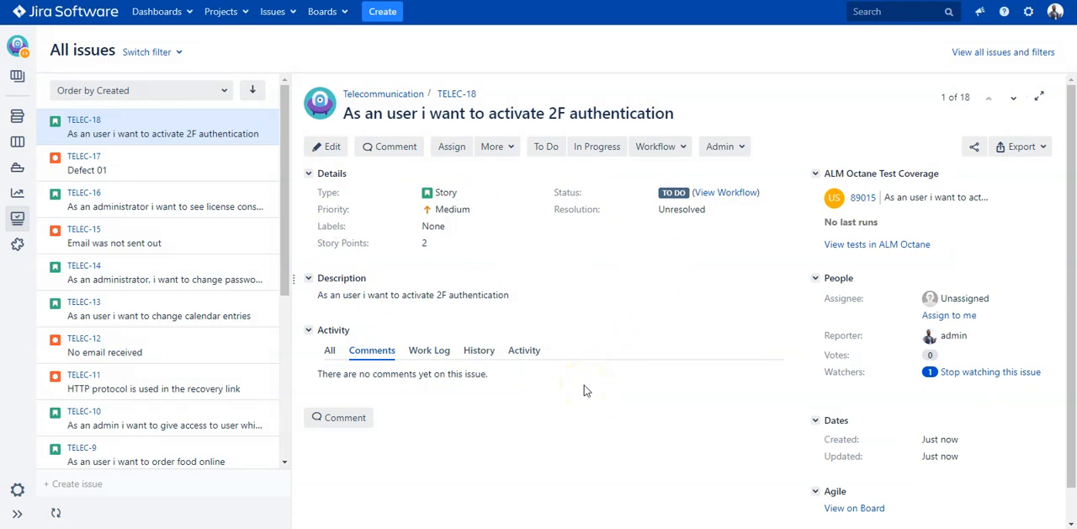
{"action": "mouse_move", "coordinate": [811, 175]}
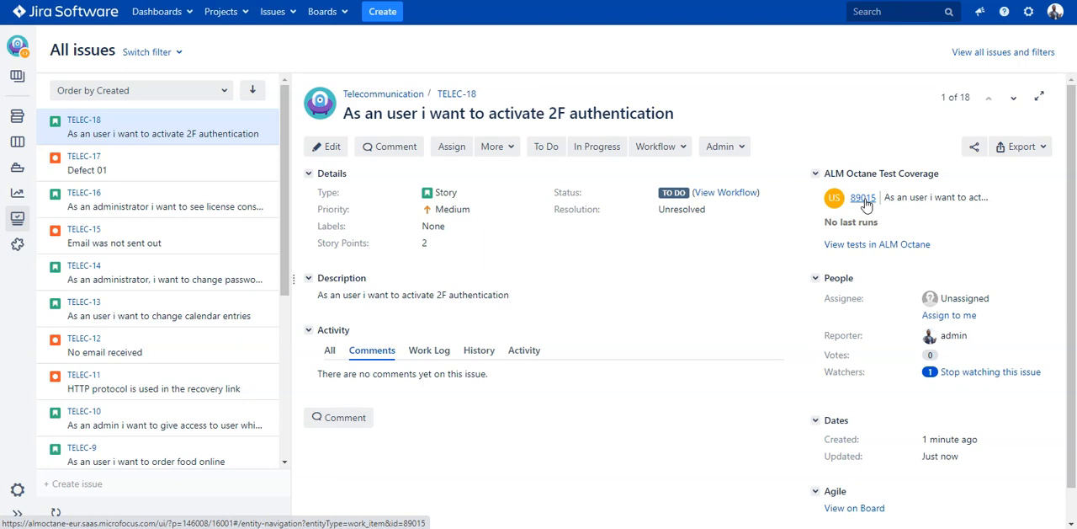
Open linked ALM Octane work item 89015 from the test coverage panel.
{"action": "left_click", "coordinate": [862, 197]}
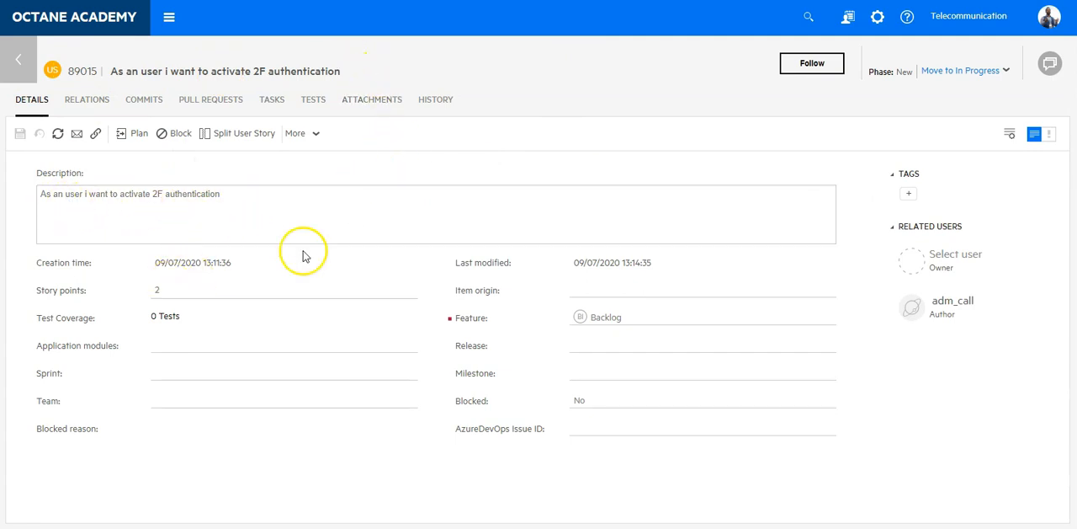
{"action": "mouse_move", "coordinate": [909, 84]}
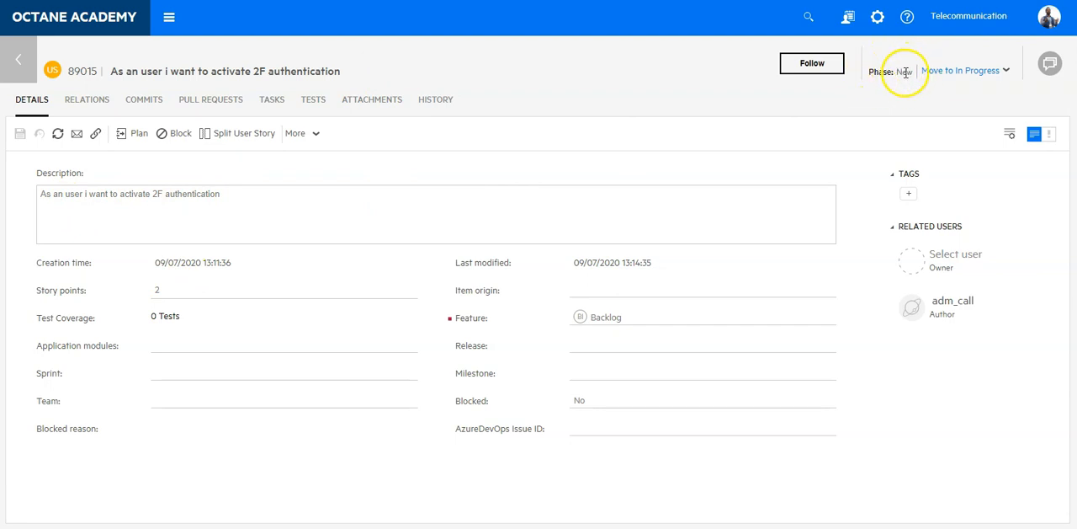
{"action": "mouse_move", "coordinate": [905, 80]}
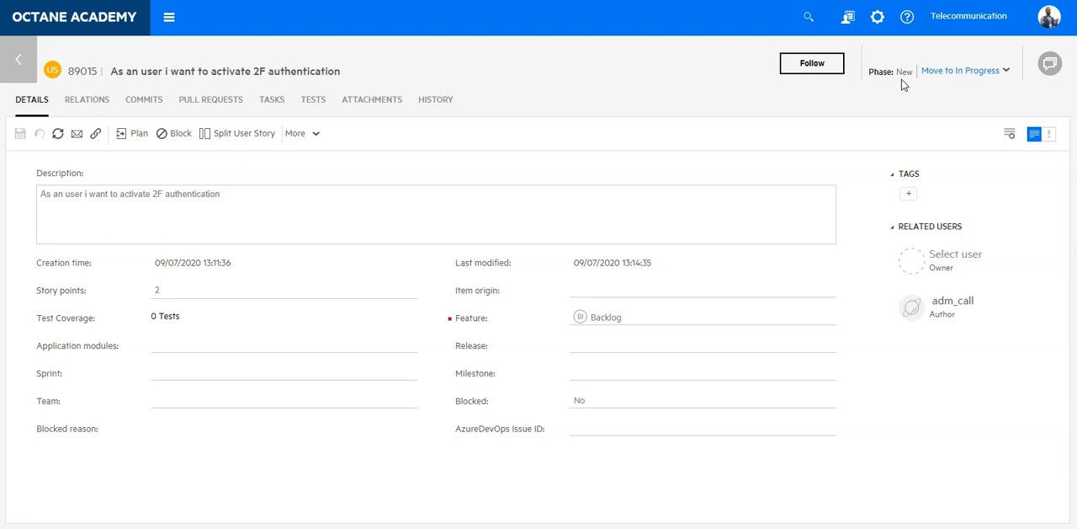
{"action": "mouse_move", "coordinate": [707, 99]}
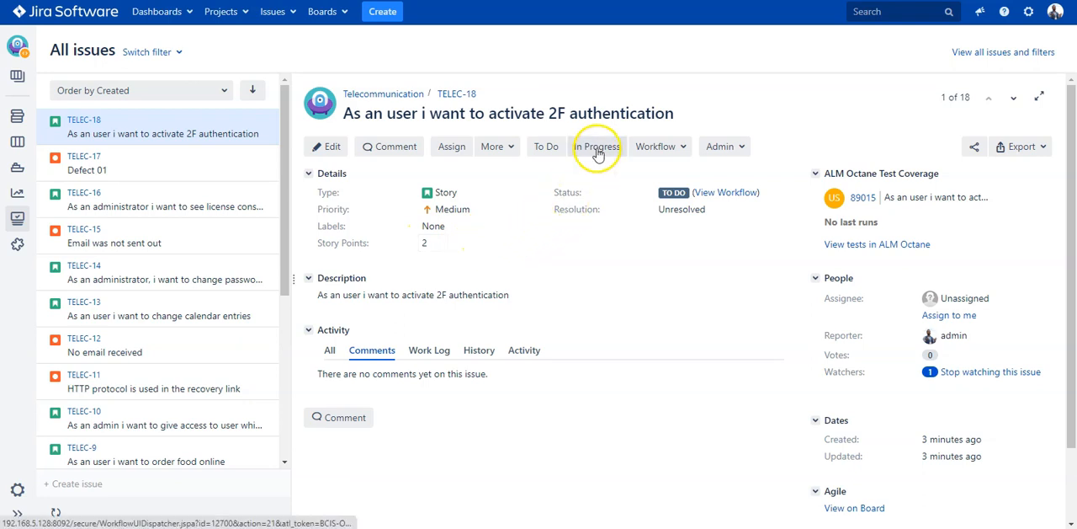
Move story TELEC-18 to In Progress status.
{"action": "left_click", "coordinate": [596, 145]}
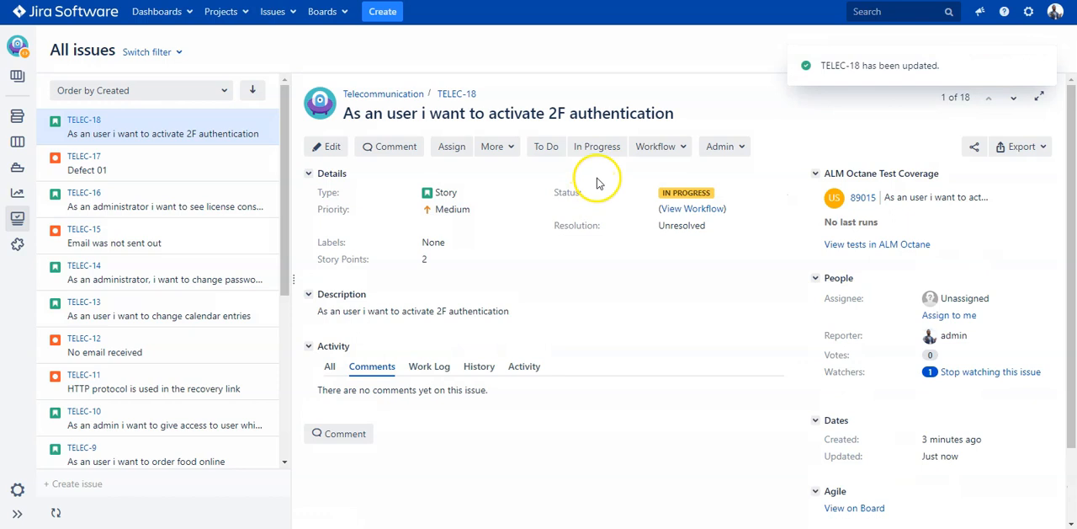
{"action": "mouse_move", "coordinate": [604, 201]}
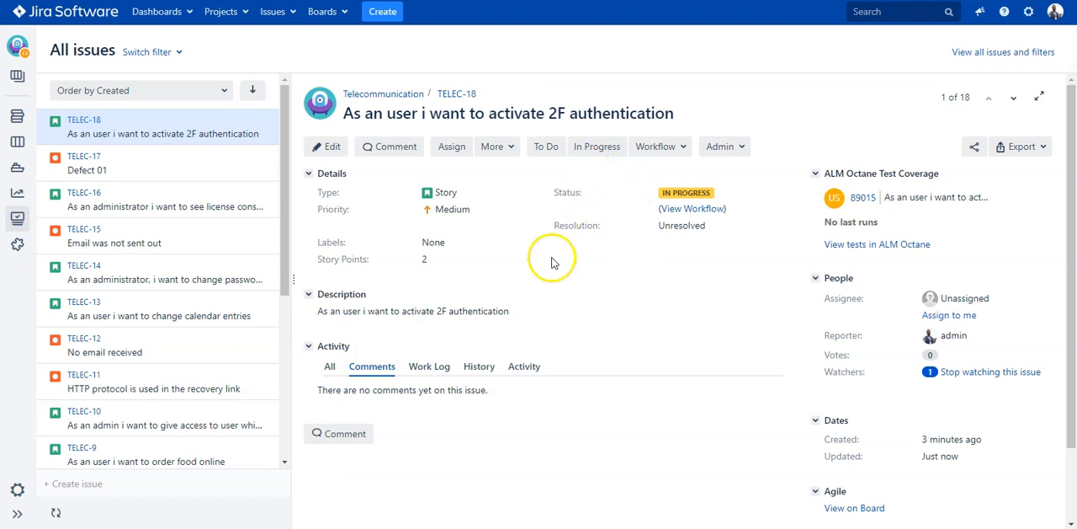
{"action": "mouse_move", "coordinate": [613, 182]}
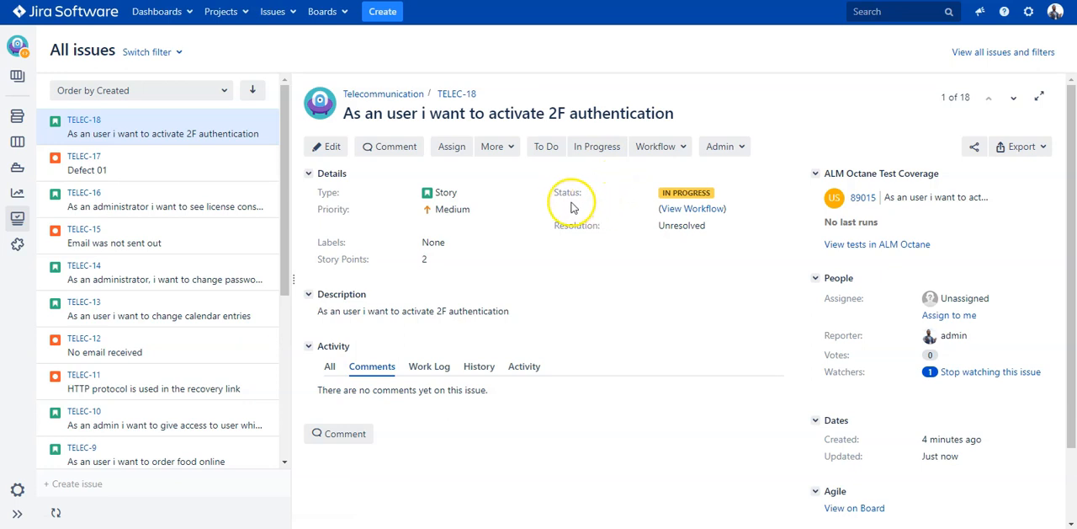
{"action": "mouse_move", "coordinate": [631, 201]}
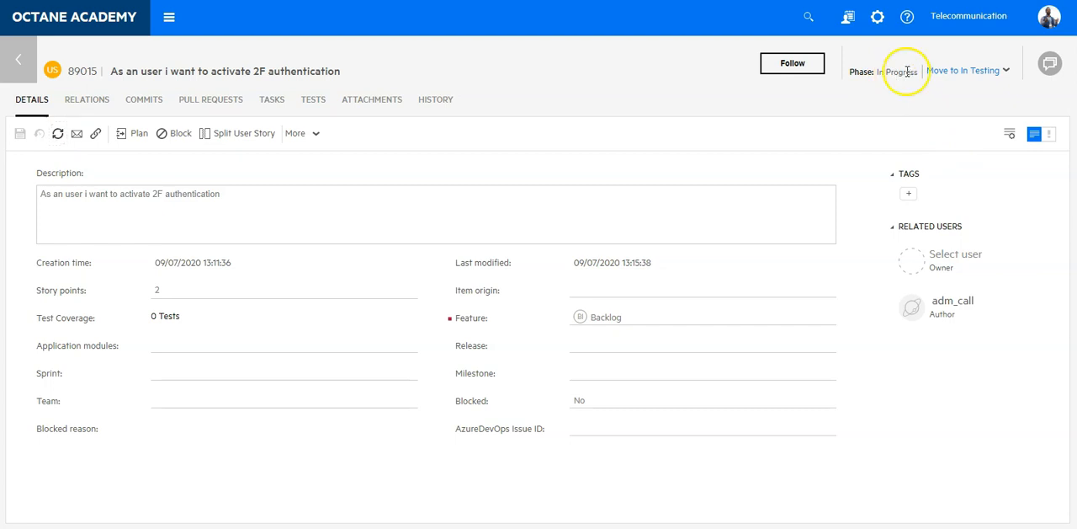
{"action": "mouse_move", "coordinate": [895, 88]}
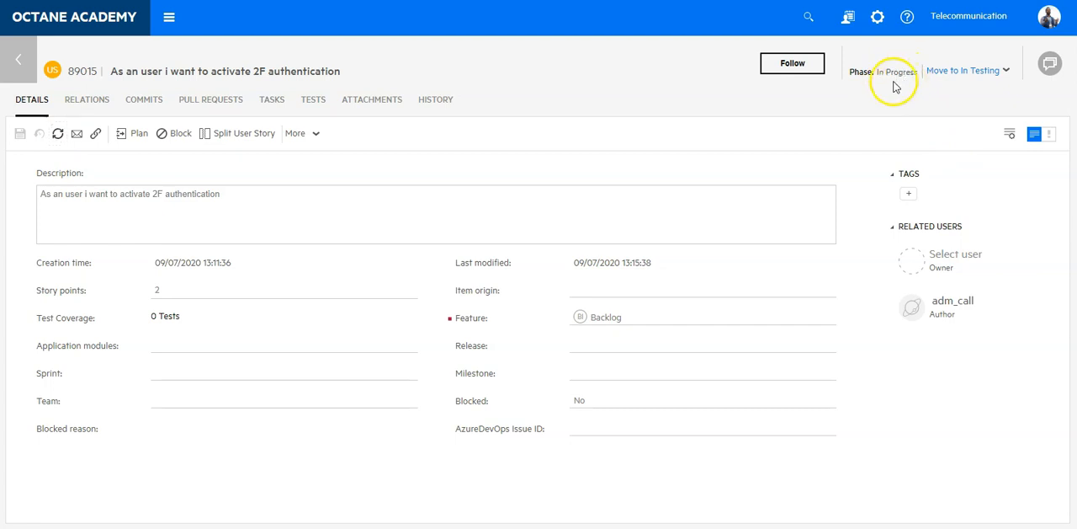
{"action": "mouse_move", "coordinate": [842, 117]}
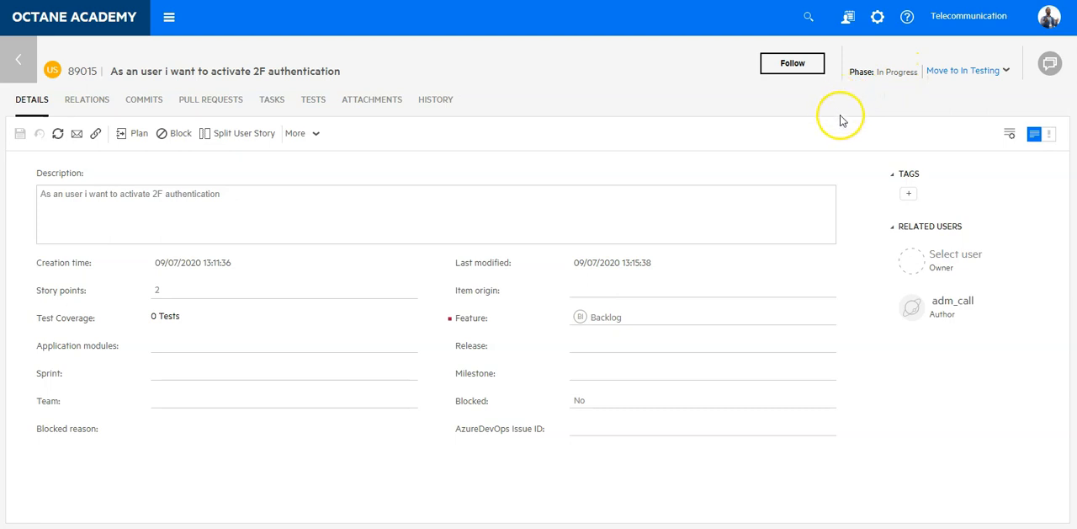
{"action": "mouse_move", "coordinate": [839, 114]}
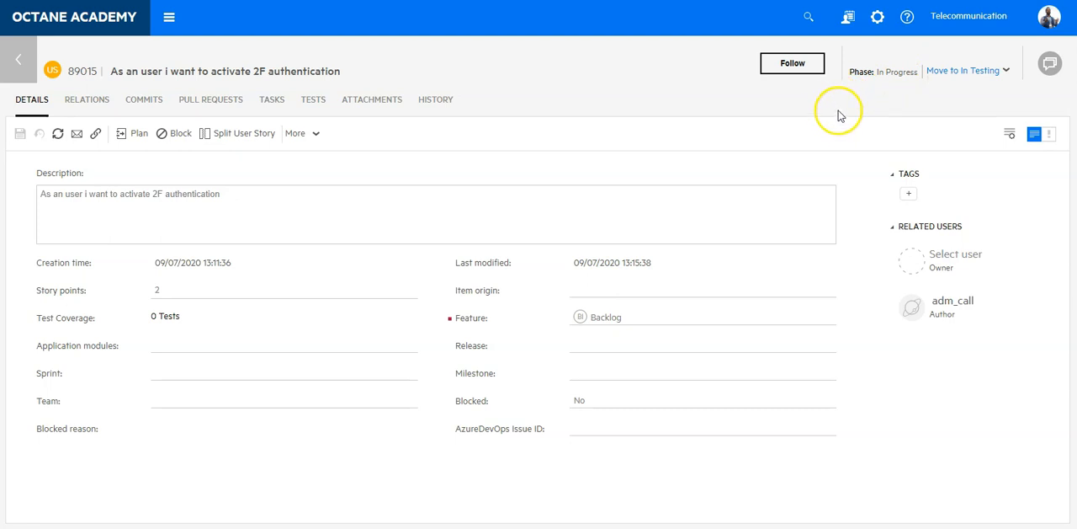
{"action": "mouse_move", "coordinate": [808, 108]}
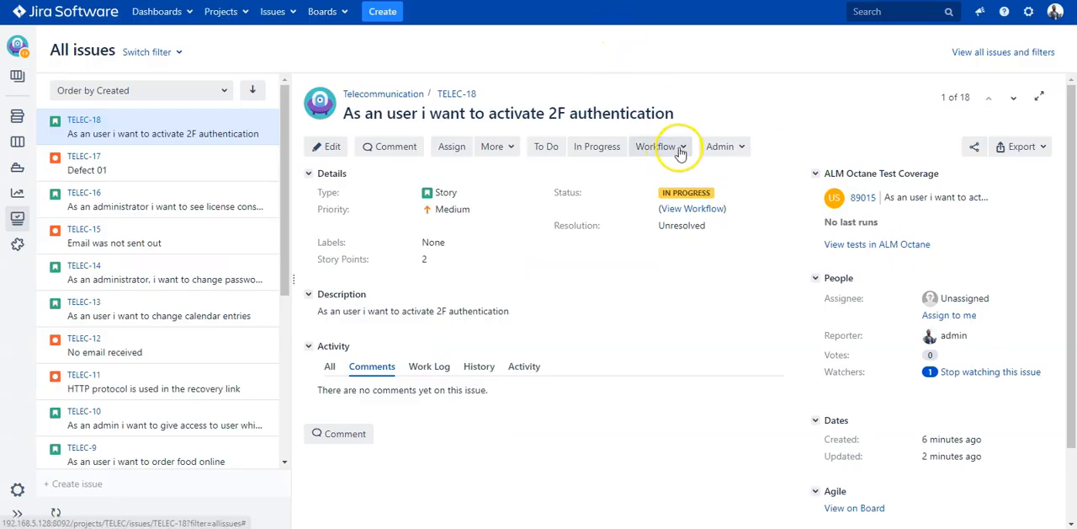
Transition story TELEC-18 to In Testing via the workflow dropdown.
{"action": "left_click", "coordinate": [657, 145]}
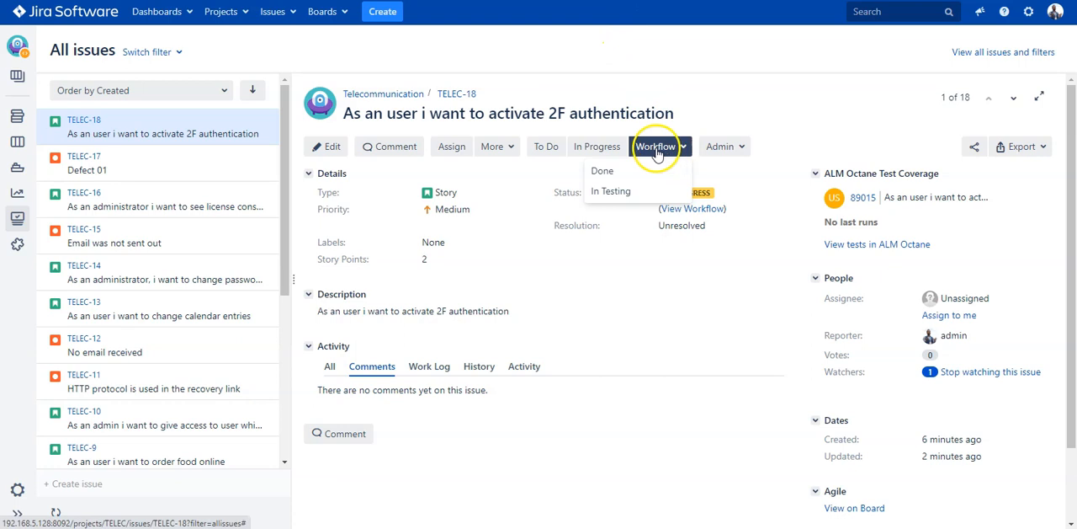
{"action": "left_click", "coordinate": [610, 190]}
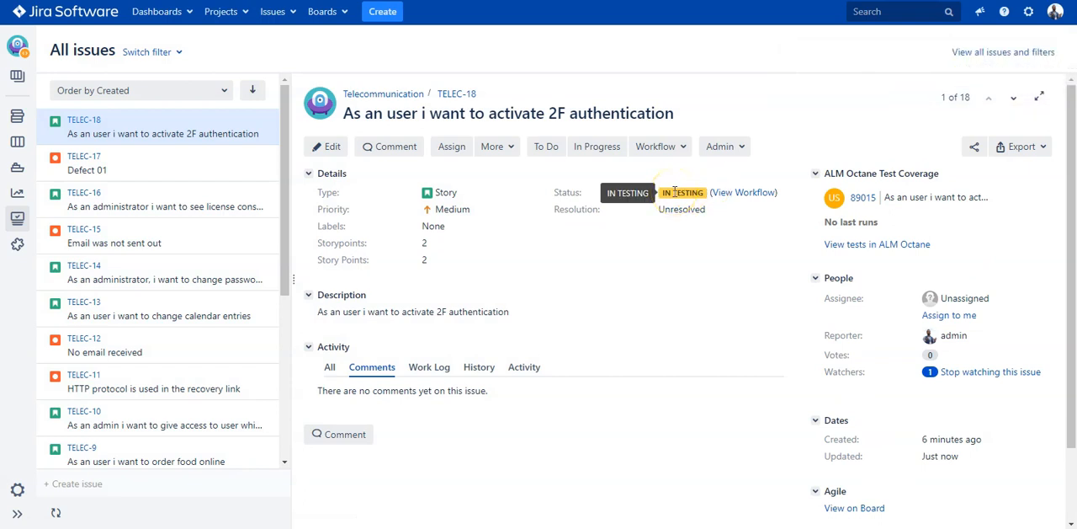
{"action": "mouse_move", "coordinate": [632, 232]}
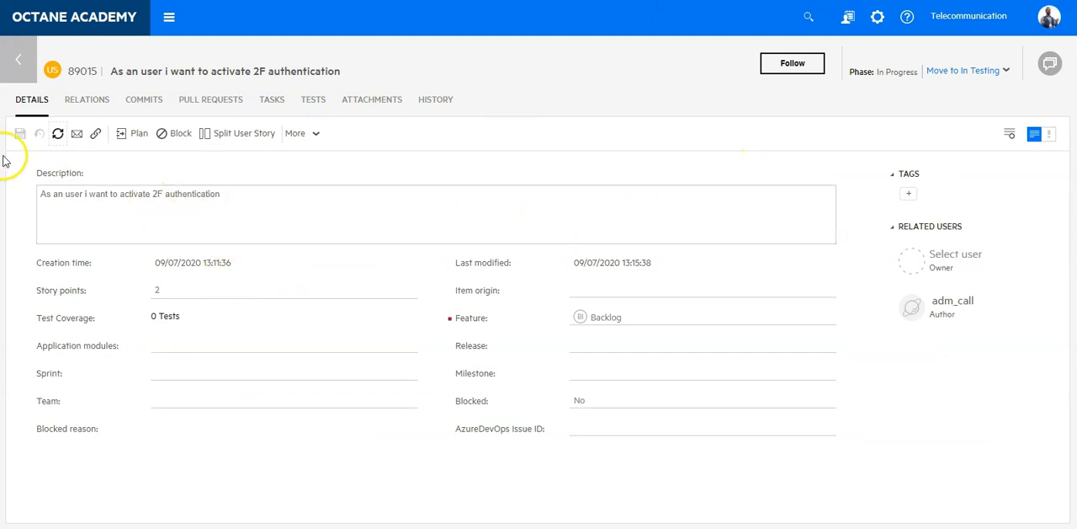
Reload story 89015 and add manual test '2 Factor Authentication', opening it for editing.
{"action": "left_click", "coordinate": [963, 71]}
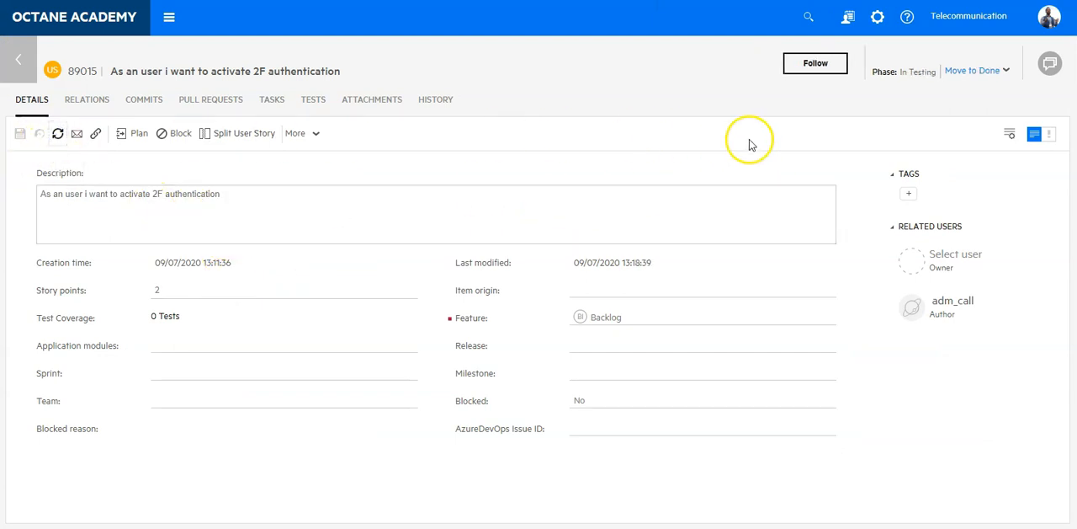
{"action": "mouse_move", "coordinate": [337, 116]}
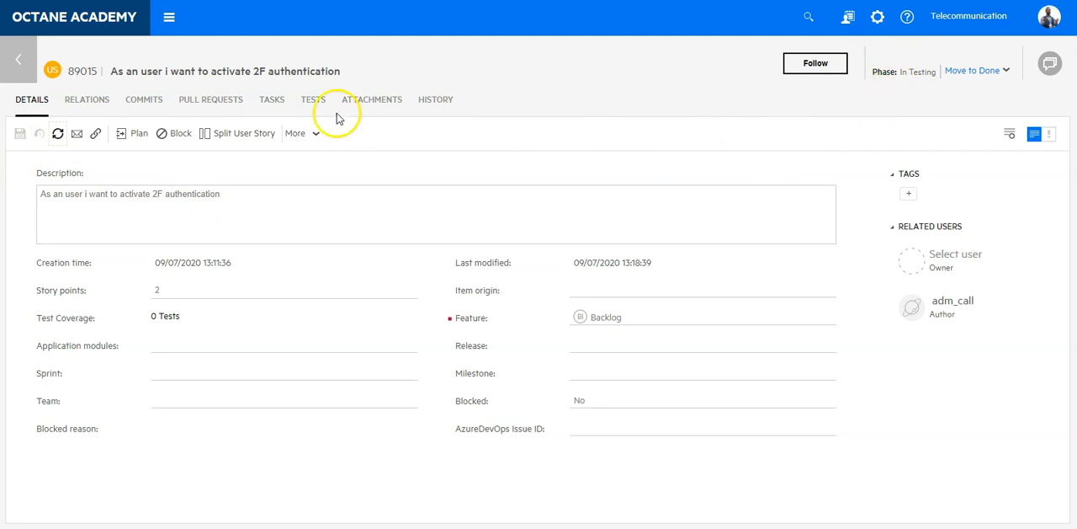
{"action": "left_click", "coordinate": [313, 99]}
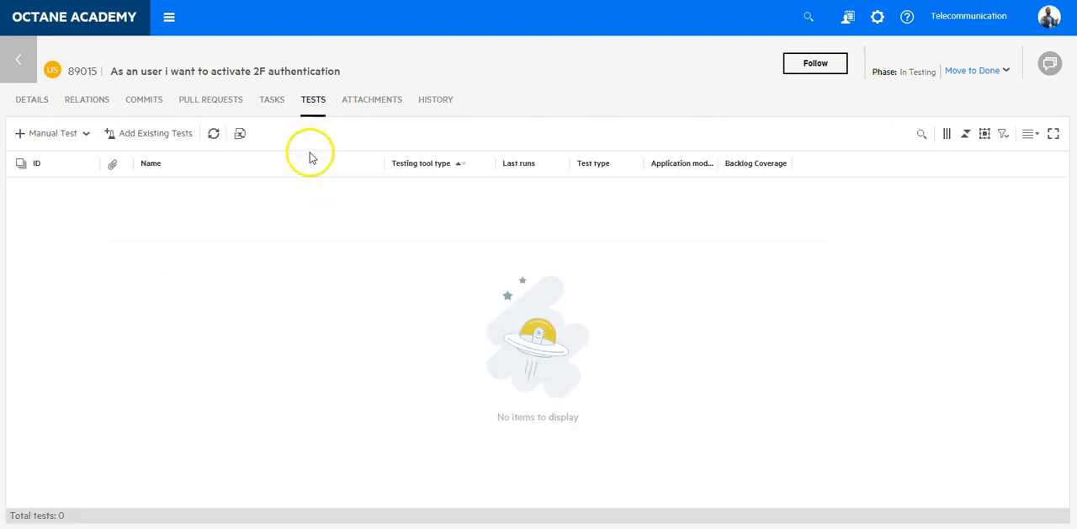
{"action": "left_click", "coordinate": [47, 133]}
{"action": "type", "text": "2 Factor"}
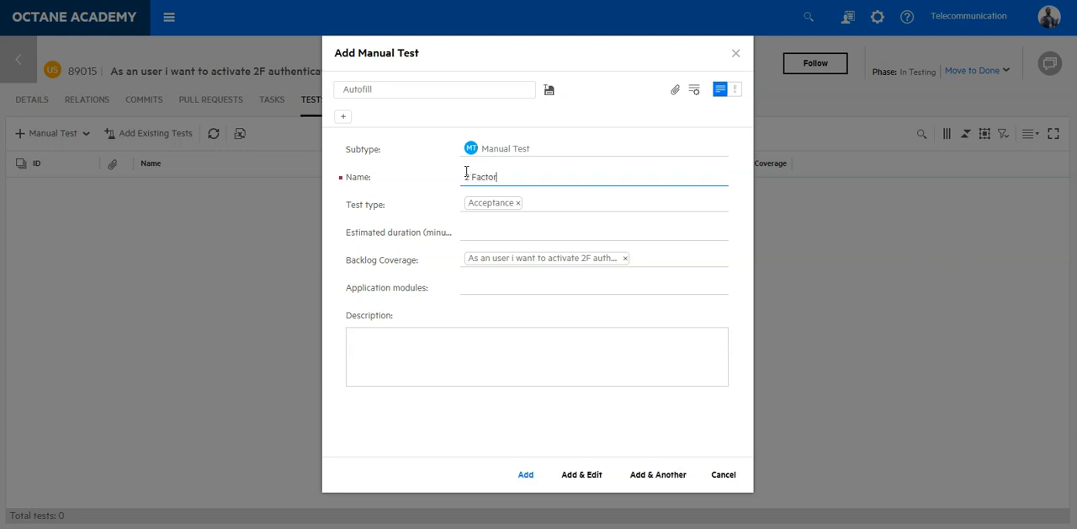
{"action": "type", "text": "Authentication"}
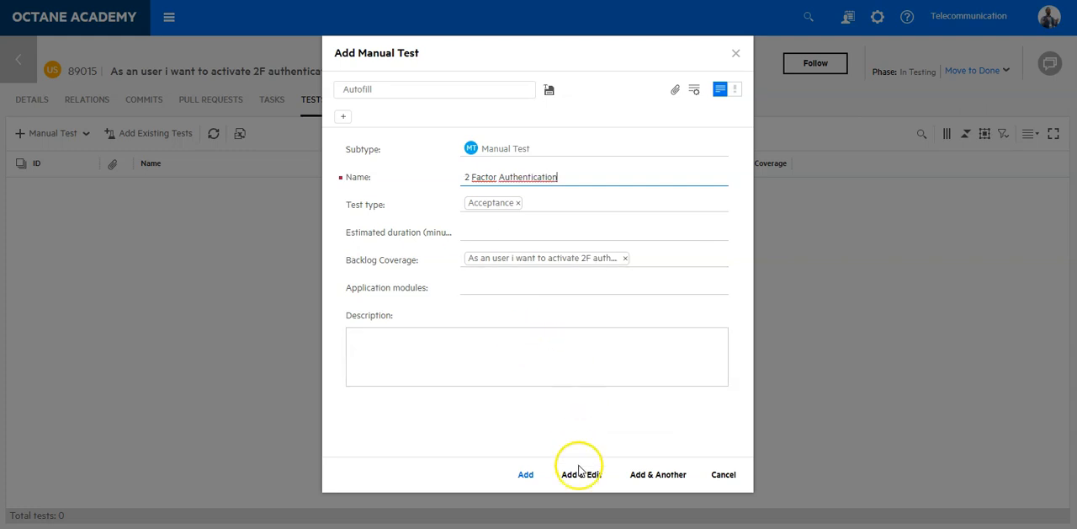
{"action": "left_click", "coordinate": [579, 474]}
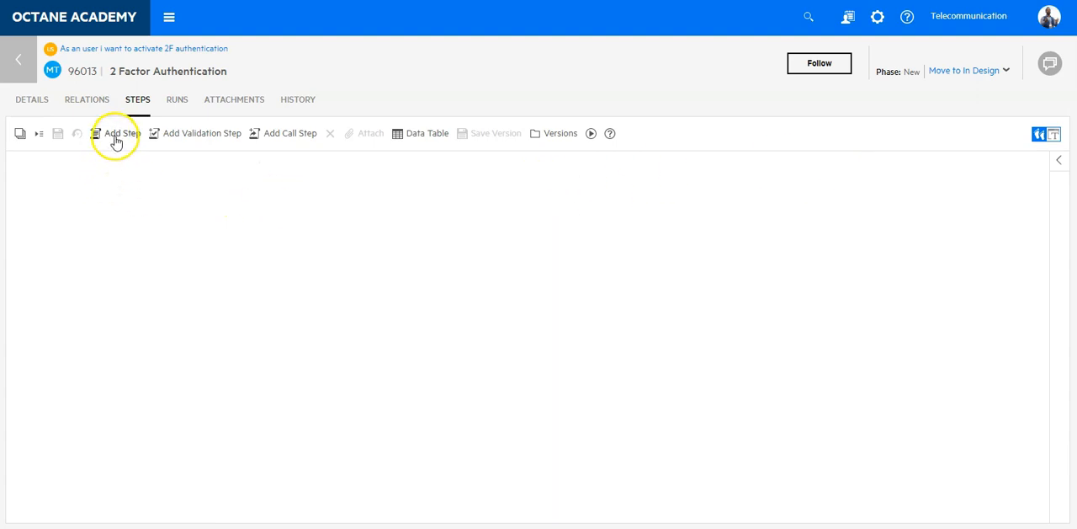
Add steps 'Login in to Advantage Online Shopping' and 'Go to your Profile'.
{"action": "left_click", "coordinate": [121, 133]}
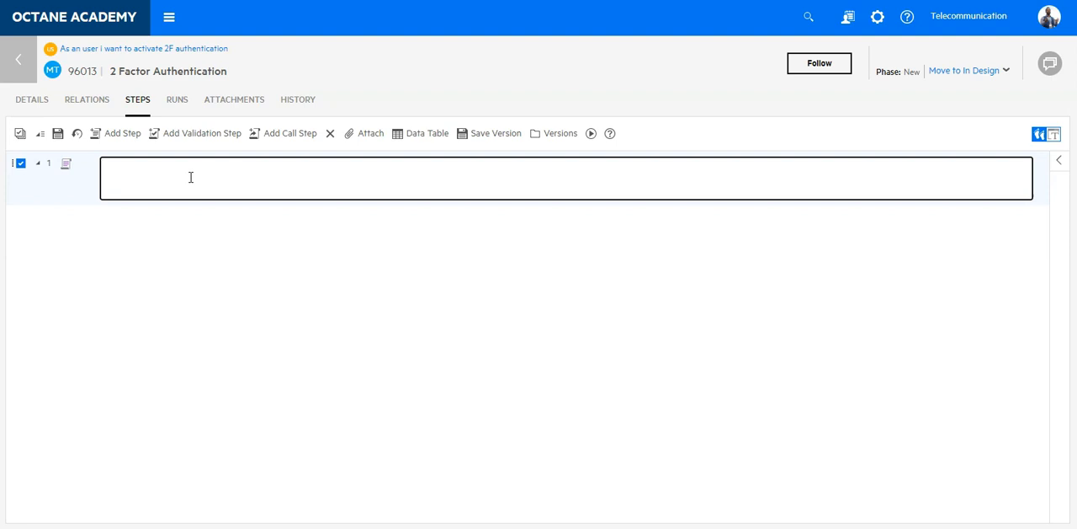
{"action": "type", "text": "Login in"}
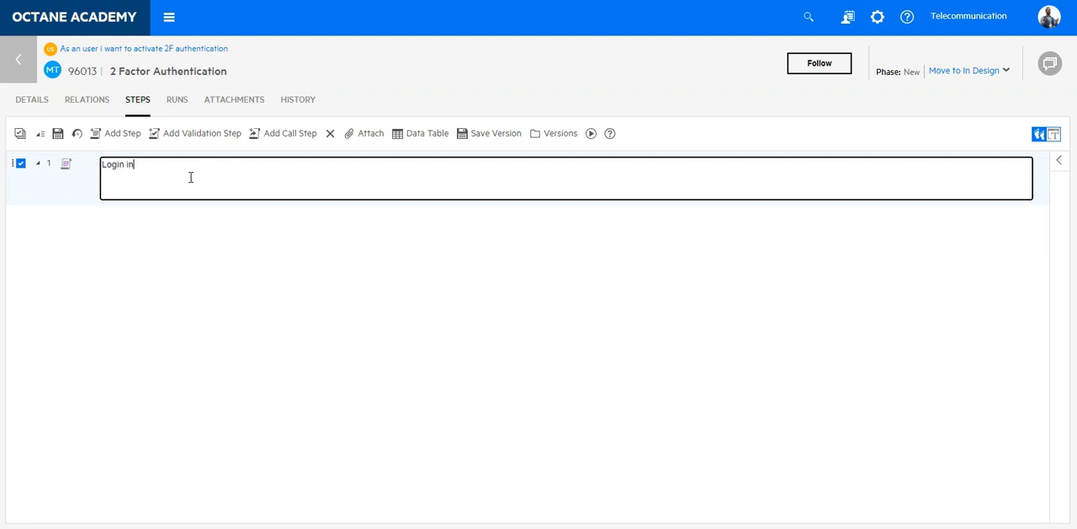
{"action": "type", "text": "to"}
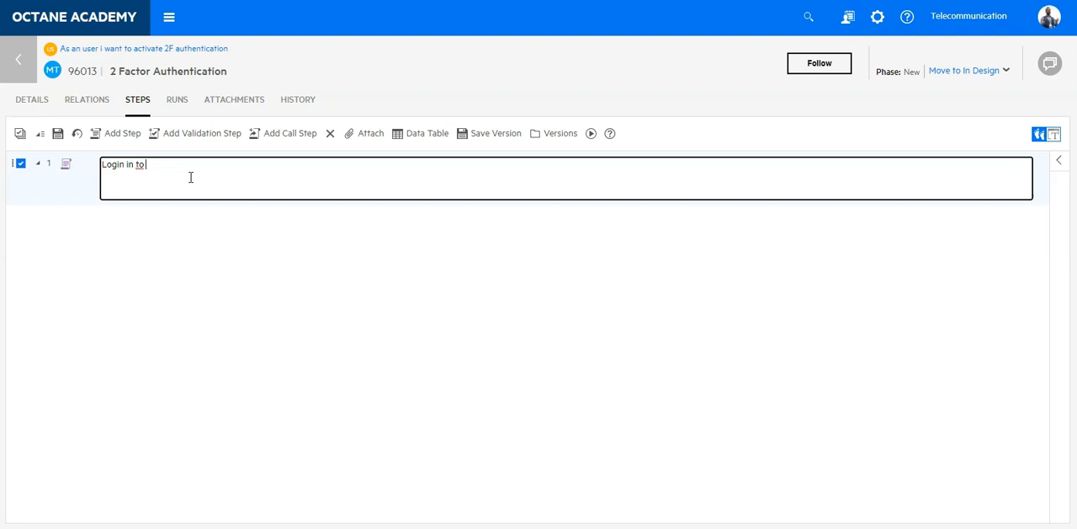
{"action": "type", "text": "Advanta"}
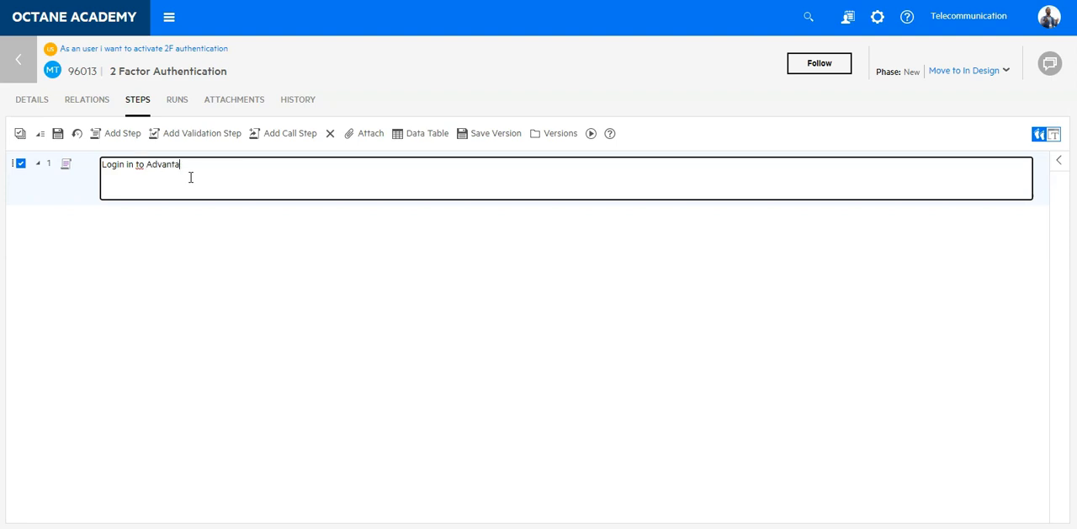
{"action": "type", "text": "ge Online"}
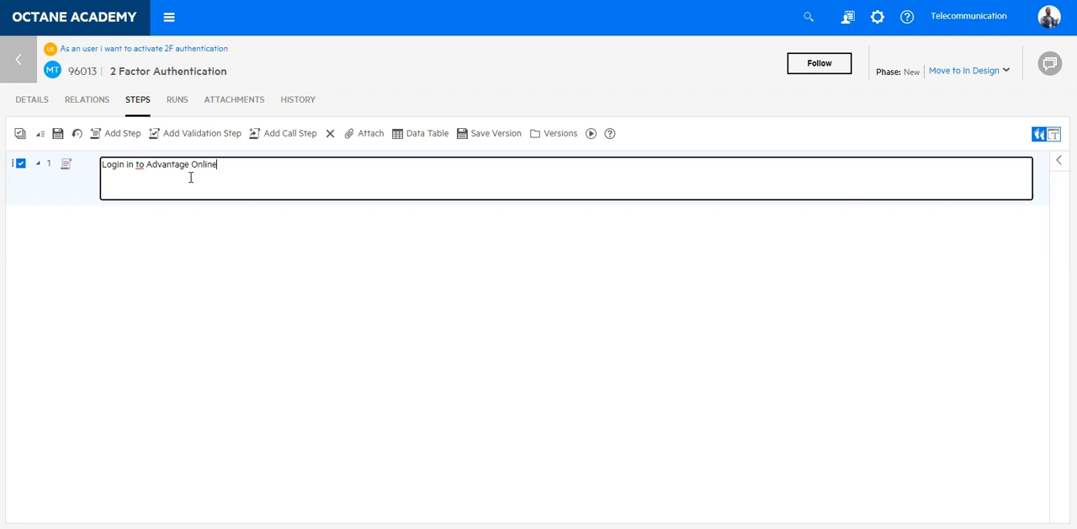
{"action": "type", "text": "Shopping"}
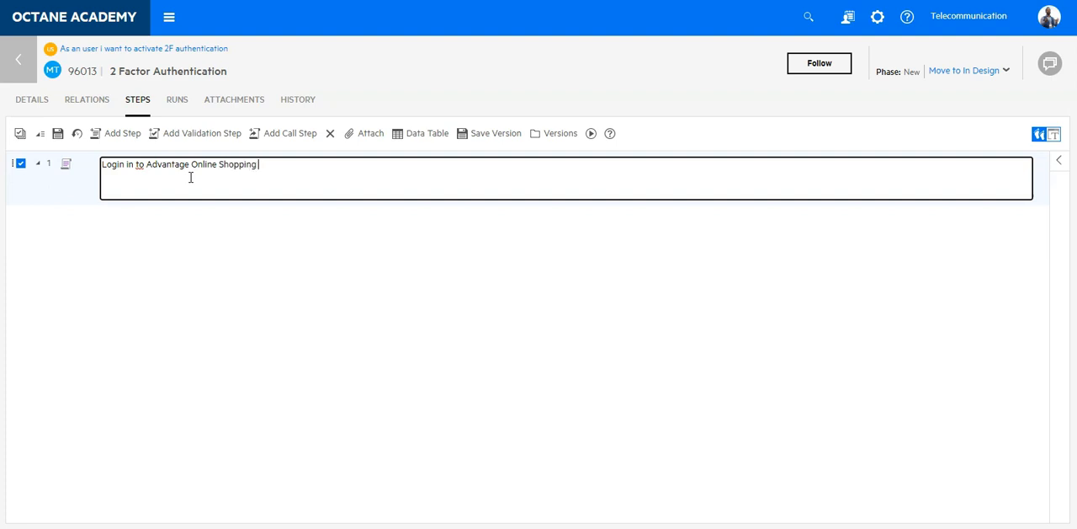
{"action": "left_click", "coordinate": [122, 133]}
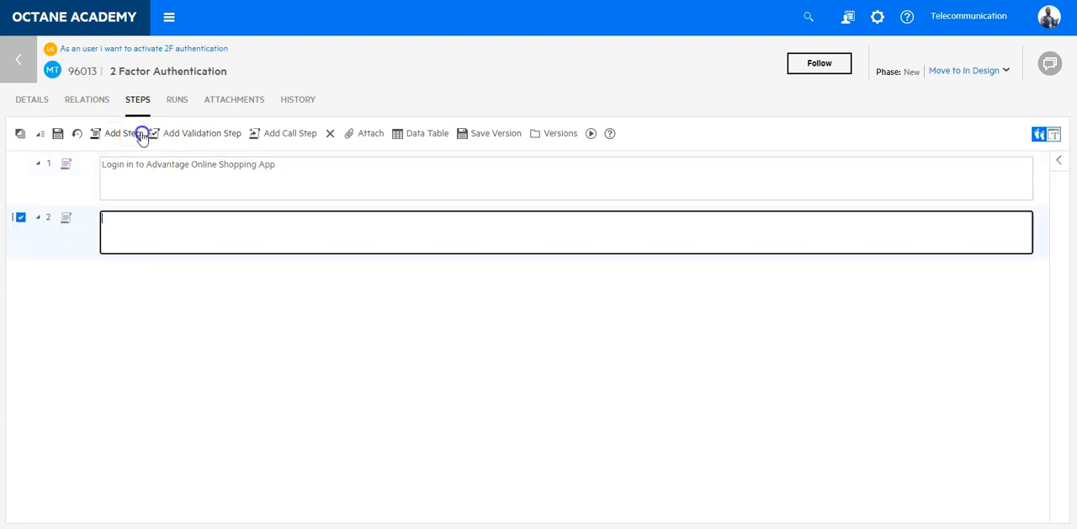
{"action": "type", "text": "Go to"}
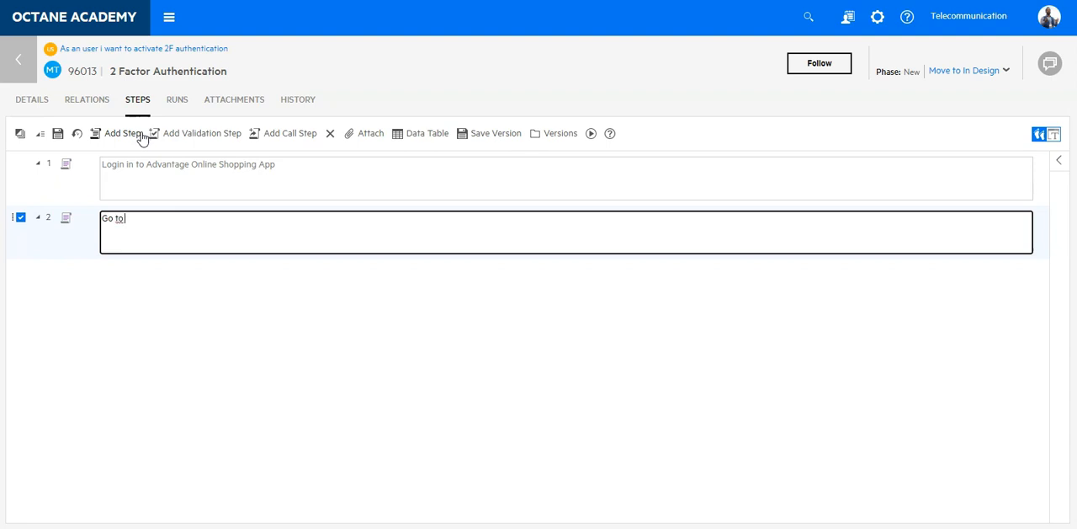
{"action": "type", "text": "your Profile"}
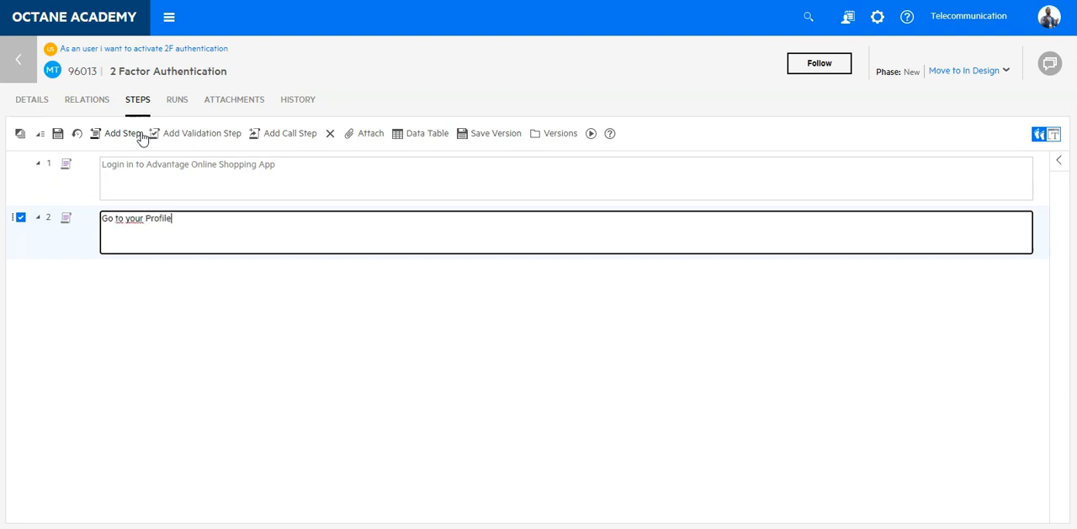
Add steps activating 2F authentication and checking the message shows it active, then return to story 89015.
{"action": "left_click", "coordinate": [121, 133]}
{"action": "type", "text": "Click on Activate 2F A"}
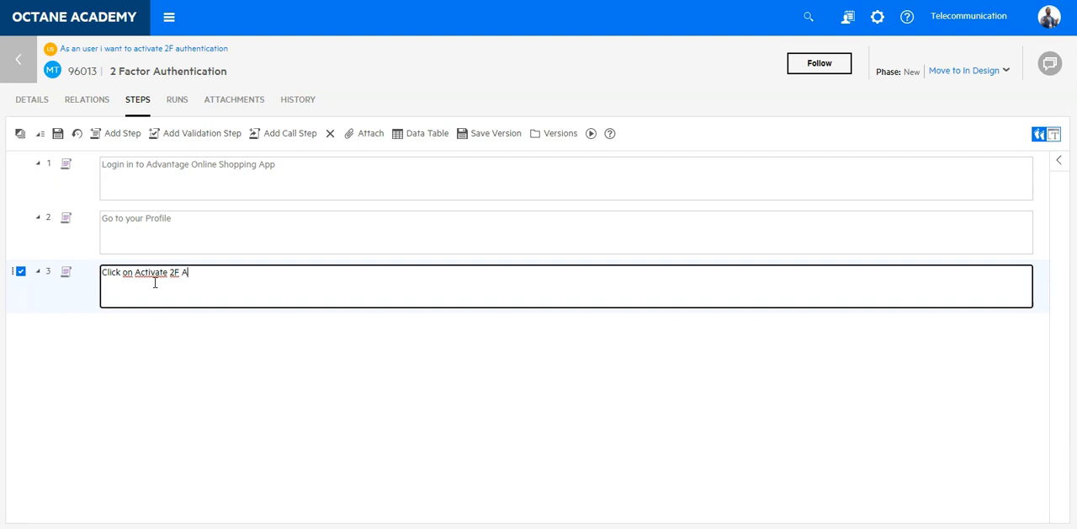
{"action": "type", "text": "uthentication"}
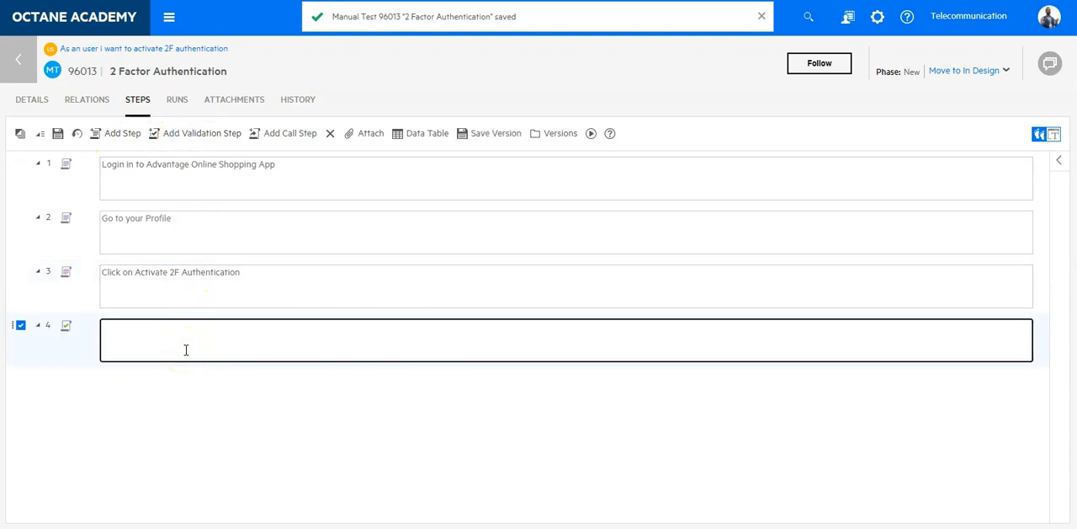
{"action": "type", "text": "The message sh"}
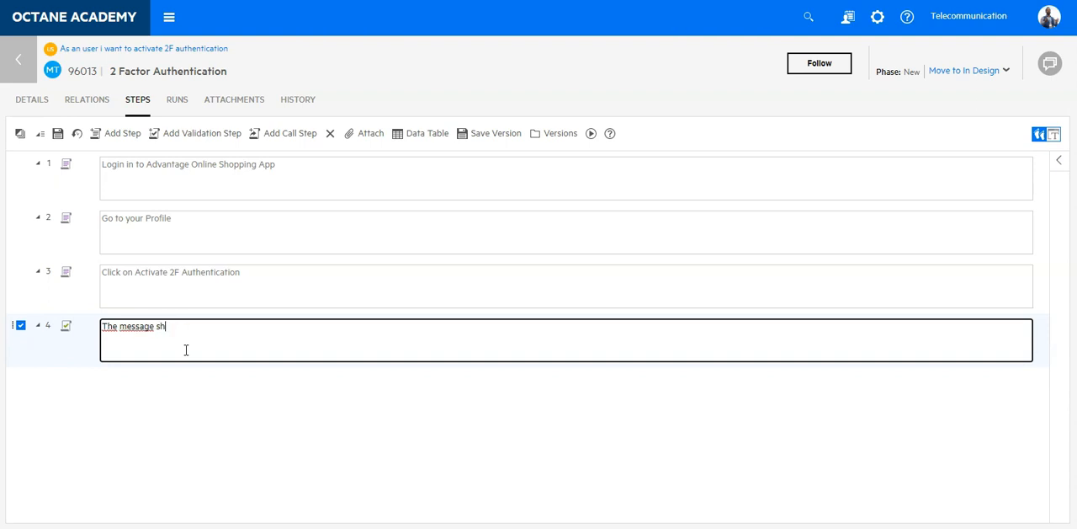
{"action": "type", "text": "displays"}
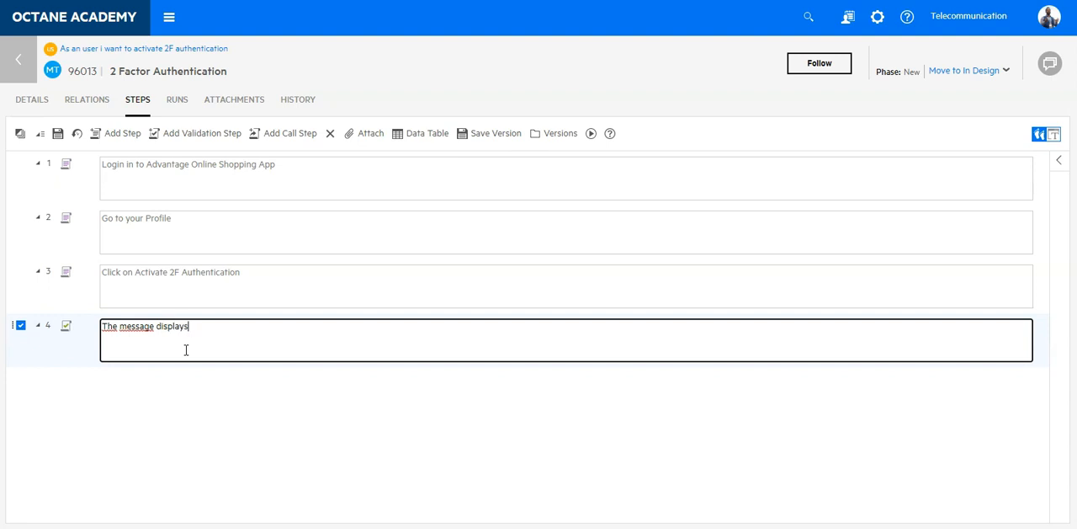
{"action": "type", "text": "the"}
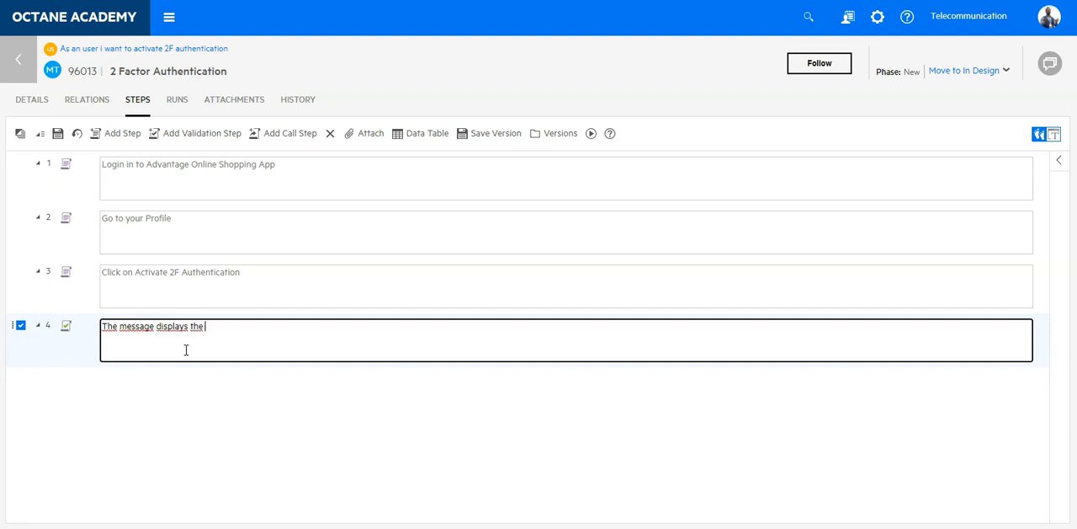
{"action": "type", "text": "2F Authentication is a"}
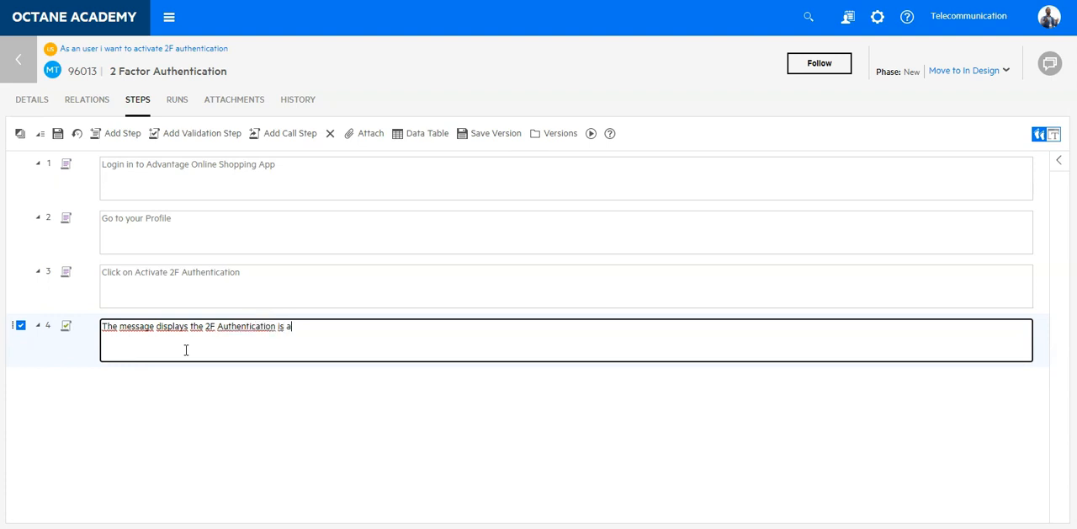
{"action": "type", "text": "ctive."}
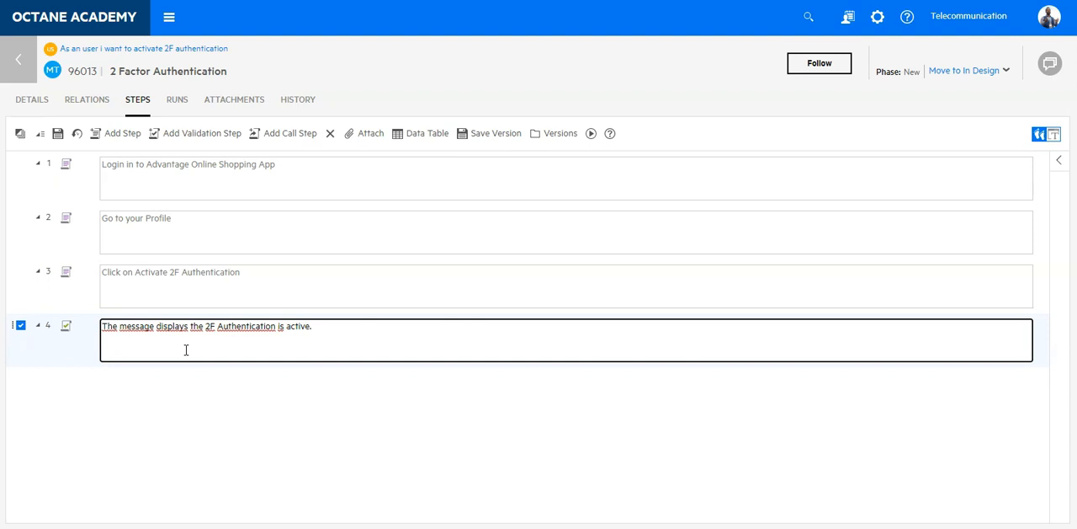
{"action": "left_click", "coordinate": [57, 133]}
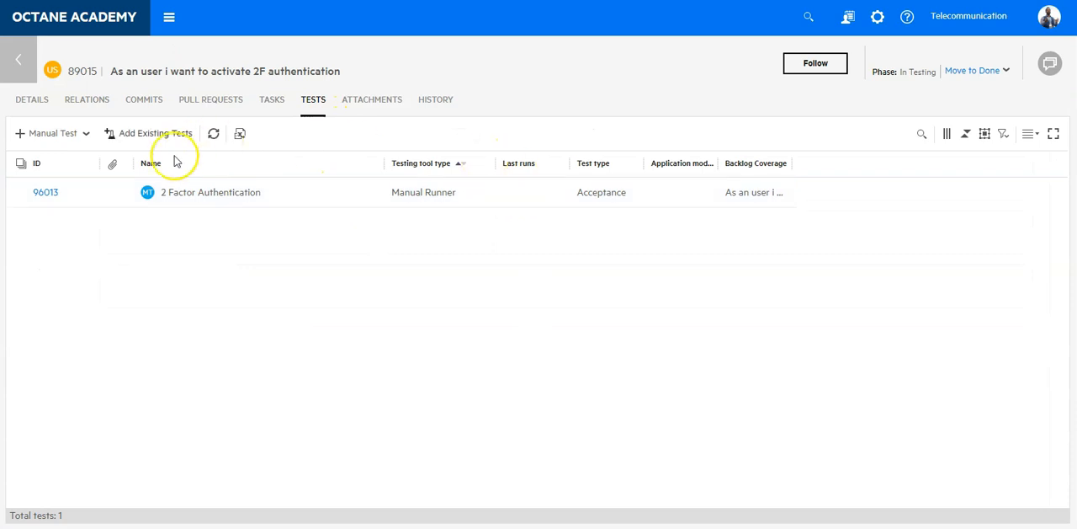
{"action": "mouse_move", "coordinate": [571, 121]}
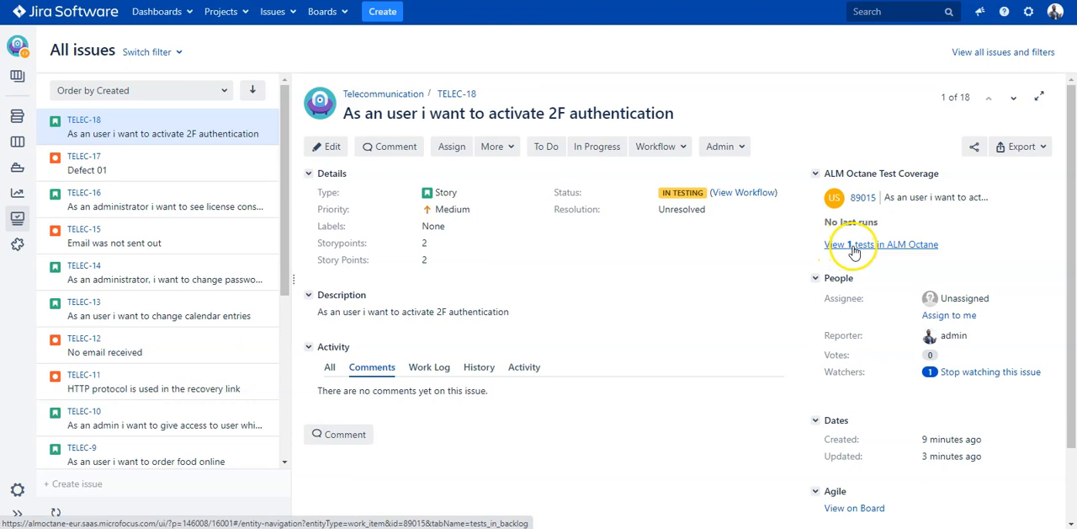
{"action": "left_click", "coordinate": [882, 244]}
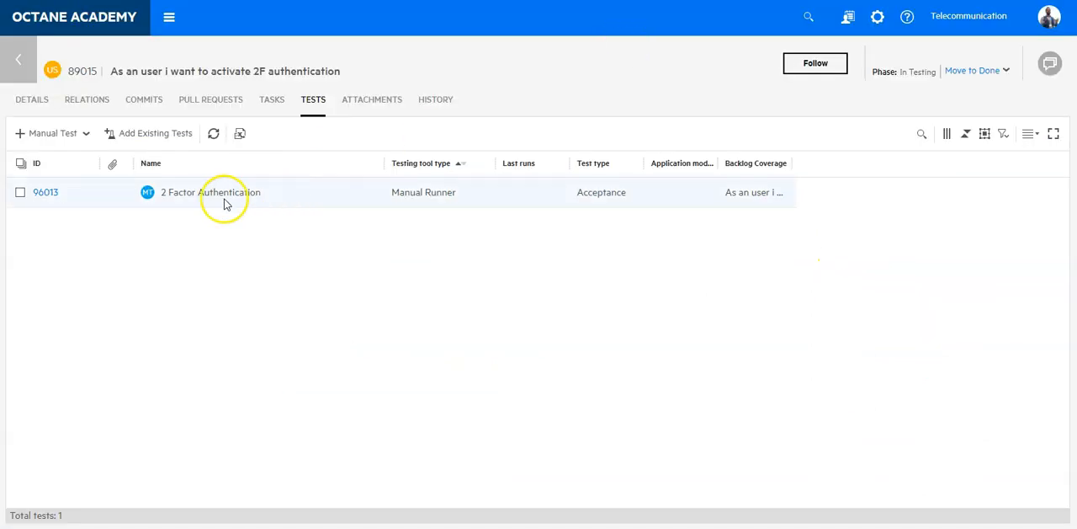
Plan a manual run of the 2 Factor Authentication test and open new run 101095.
{"action": "left_click", "coordinate": [20, 192]}
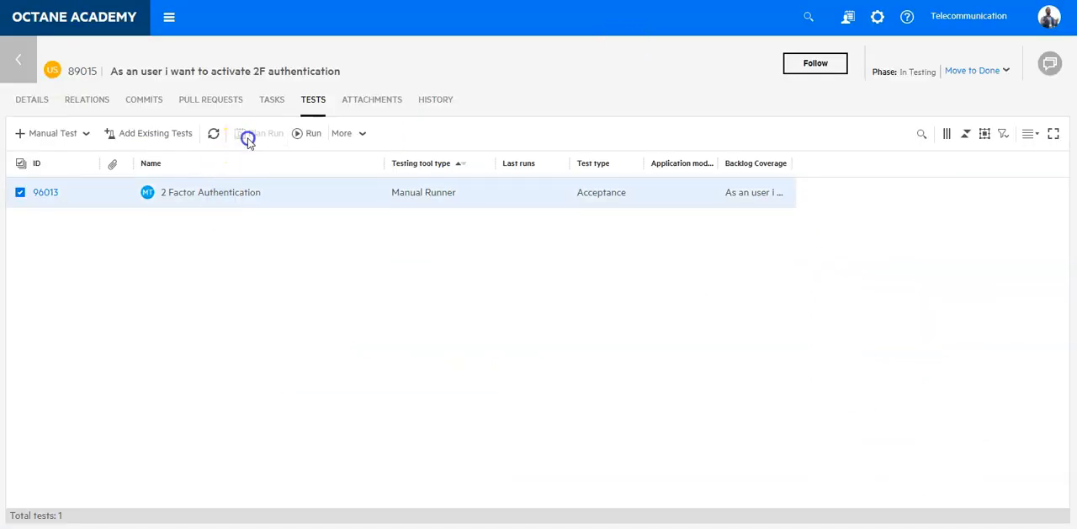
{"action": "left_click", "coordinate": [259, 133]}
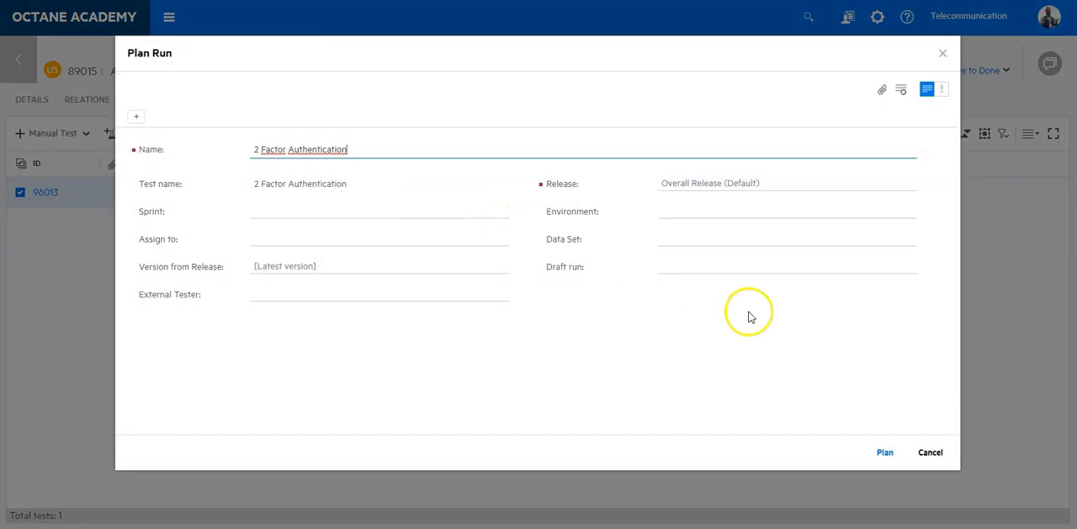
{"action": "left_click", "coordinate": [885, 451]}
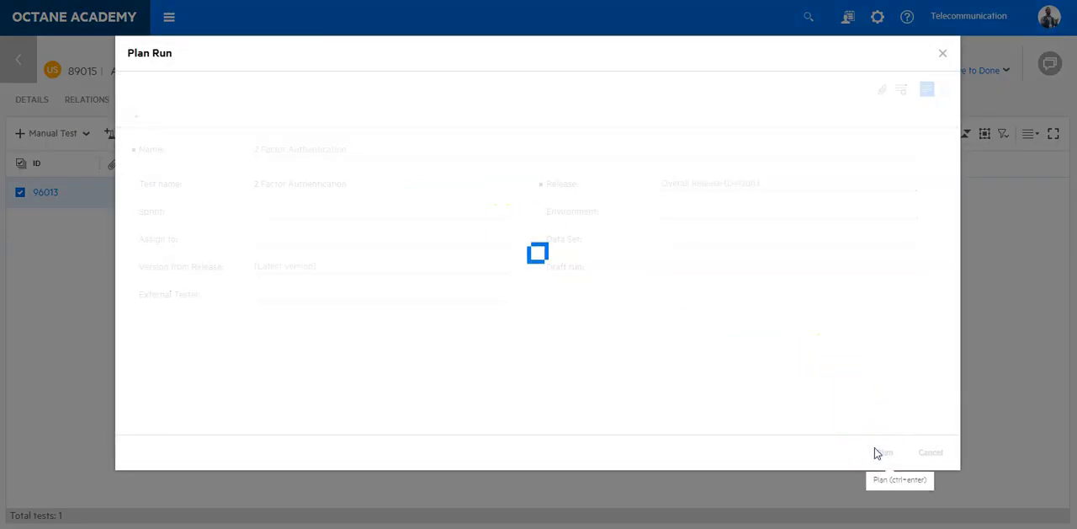
{"action": "left_click", "coordinate": [882, 451]}
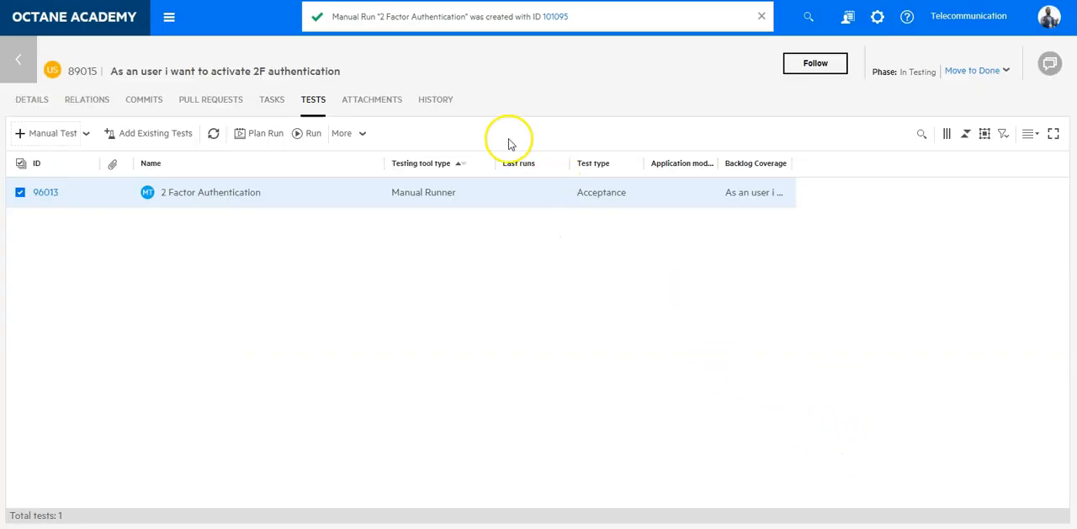
{"action": "left_click", "coordinate": [555, 17]}
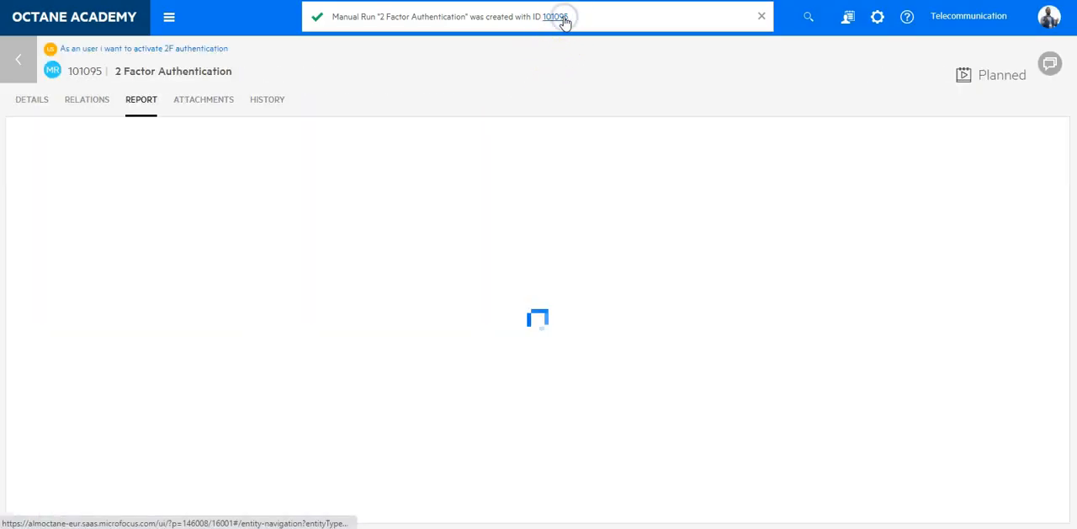
Bring up Jira story TELEC-18 showing one planned Octane run in coverage.
{"action": "left_click", "coordinate": [31, 99]}
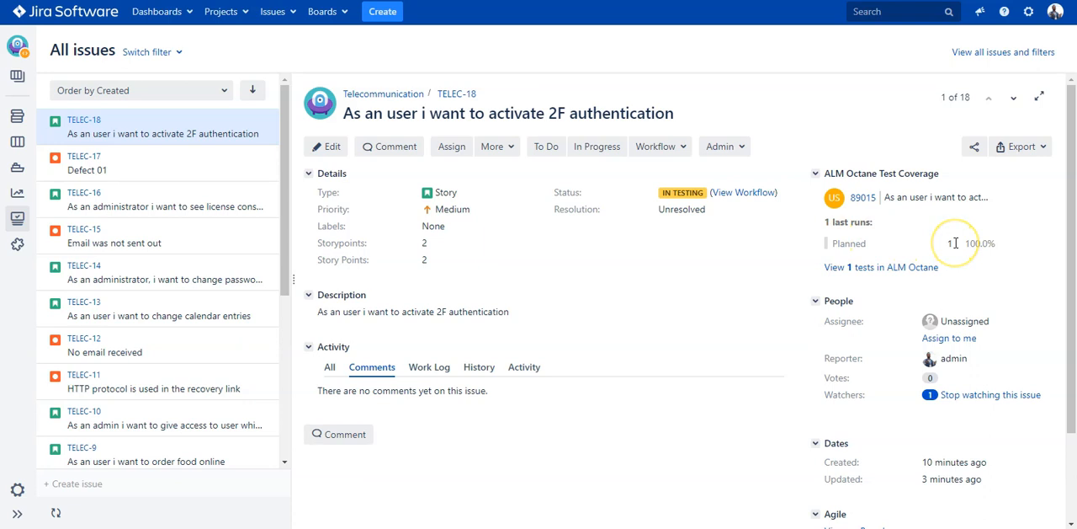
{"action": "mouse_move", "coordinate": [838, 243]}
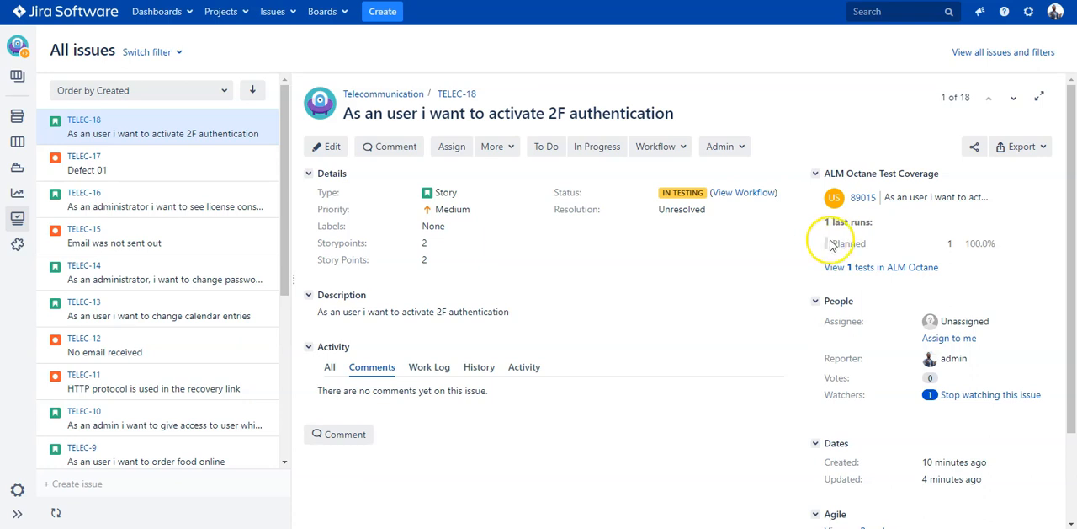
{"action": "mouse_move", "coordinate": [946, 250]}
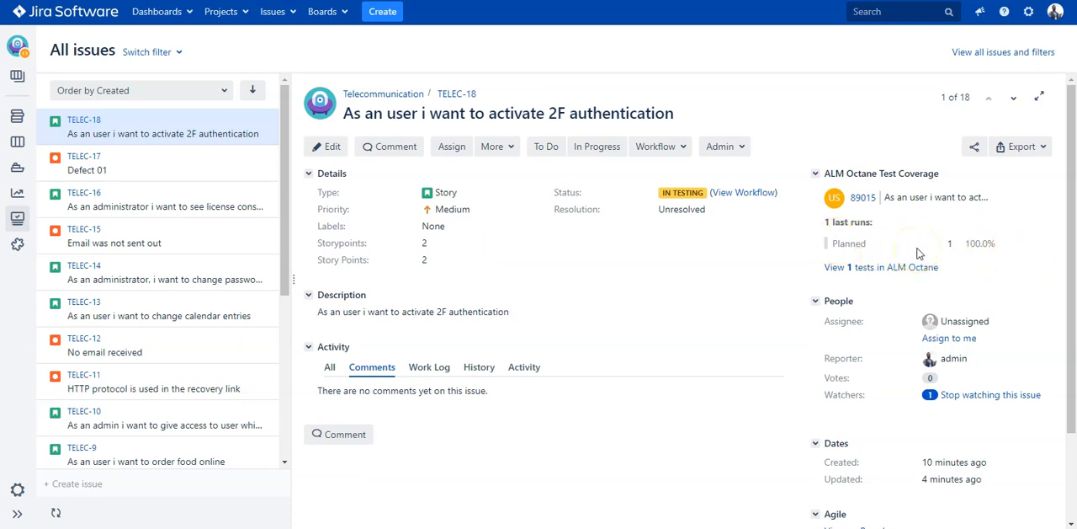
{"action": "mouse_move", "coordinate": [857, 242]}
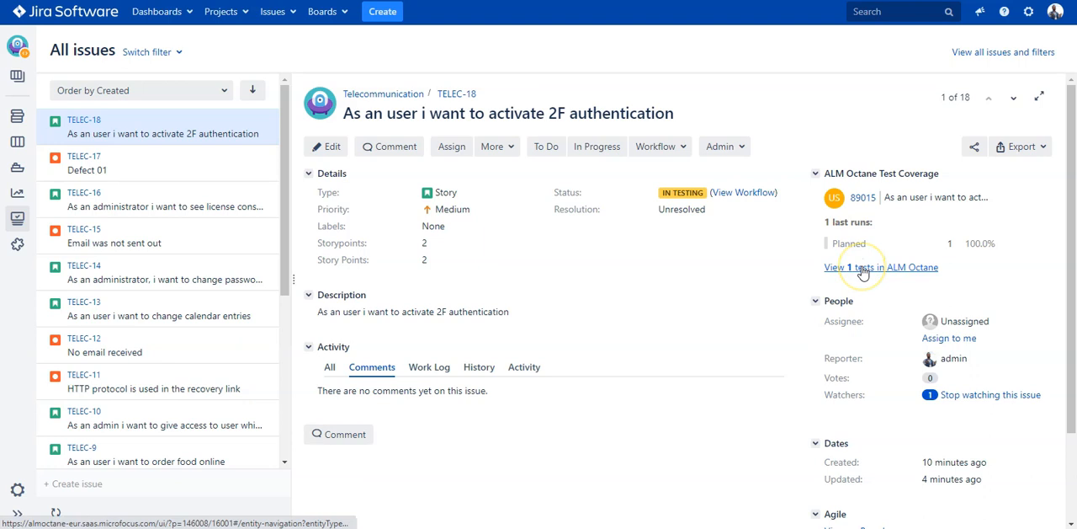
{"action": "mouse_move", "coordinate": [879, 270]}
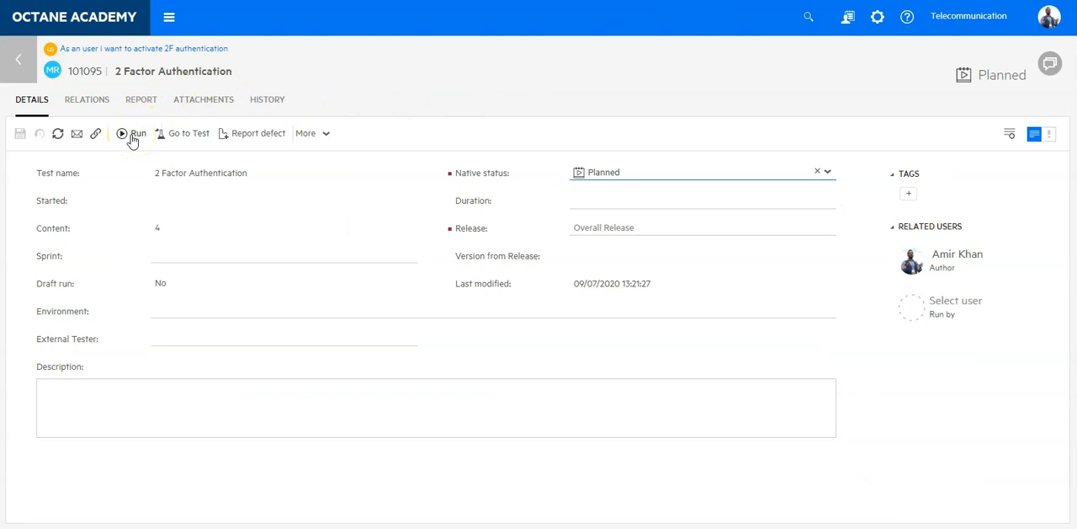
{"action": "mouse_move", "coordinate": [554, 175]}
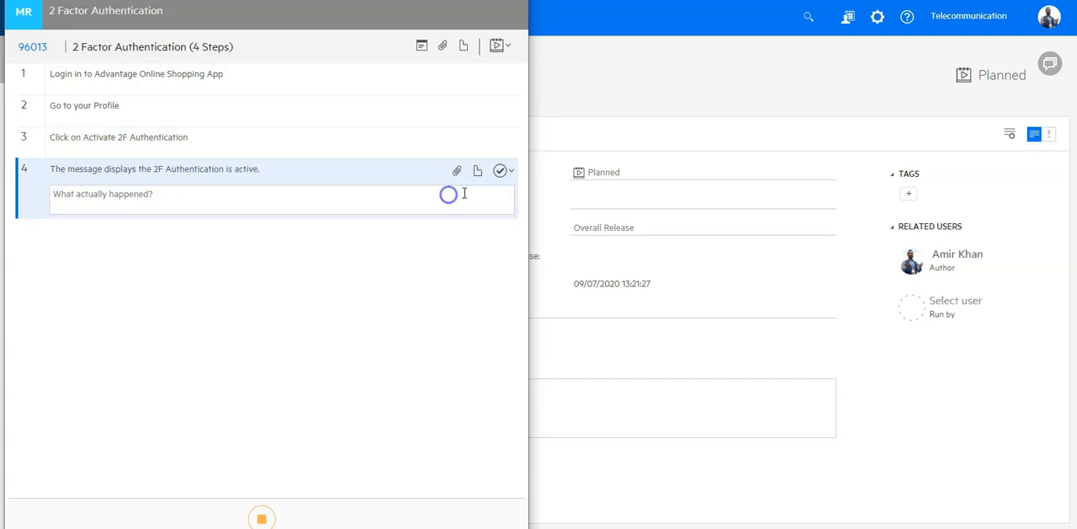
Mark step 4 of run 101095 as Failed and start reporting a defect for it.
{"action": "left_click", "coordinate": [498, 172]}
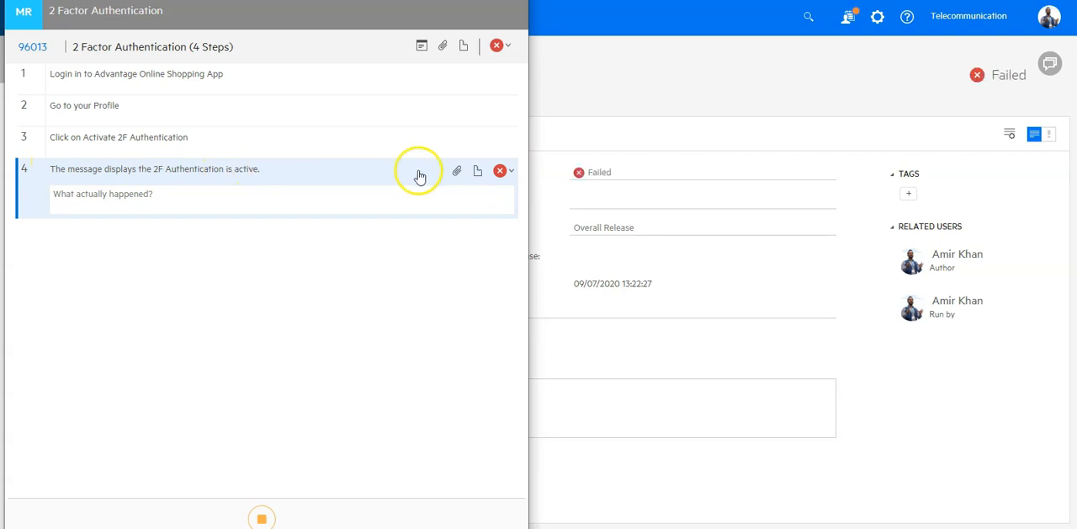
{"action": "mouse_move", "coordinate": [478, 171]}
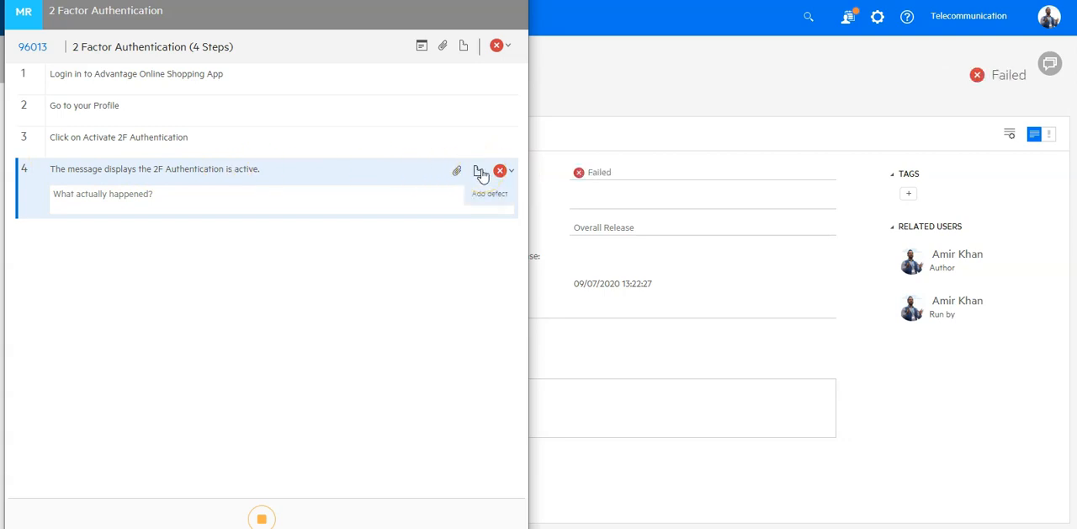
{"action": "mouse_move", "coordinate": [428, 128]}
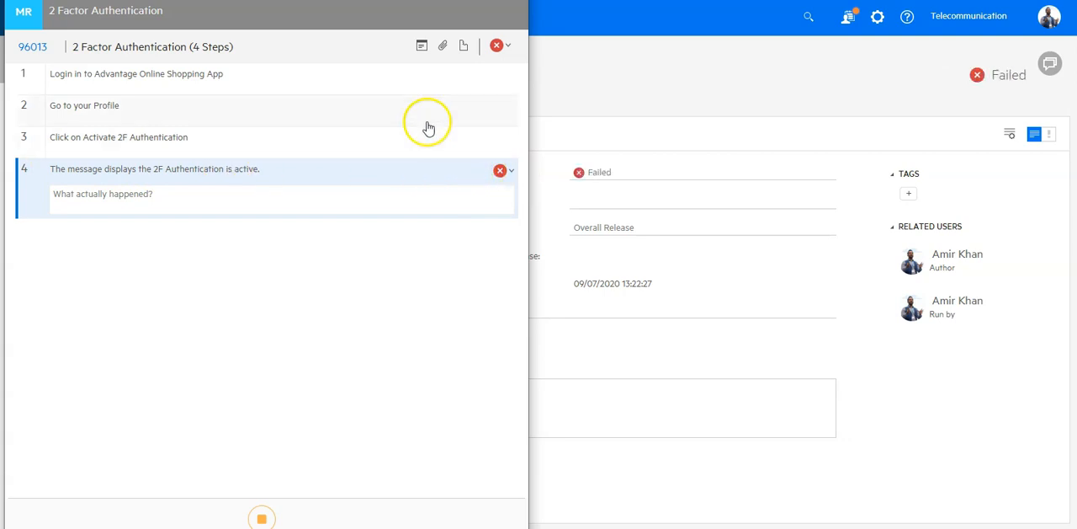
{"action": "left_click", "coordinate": [498, 170]}
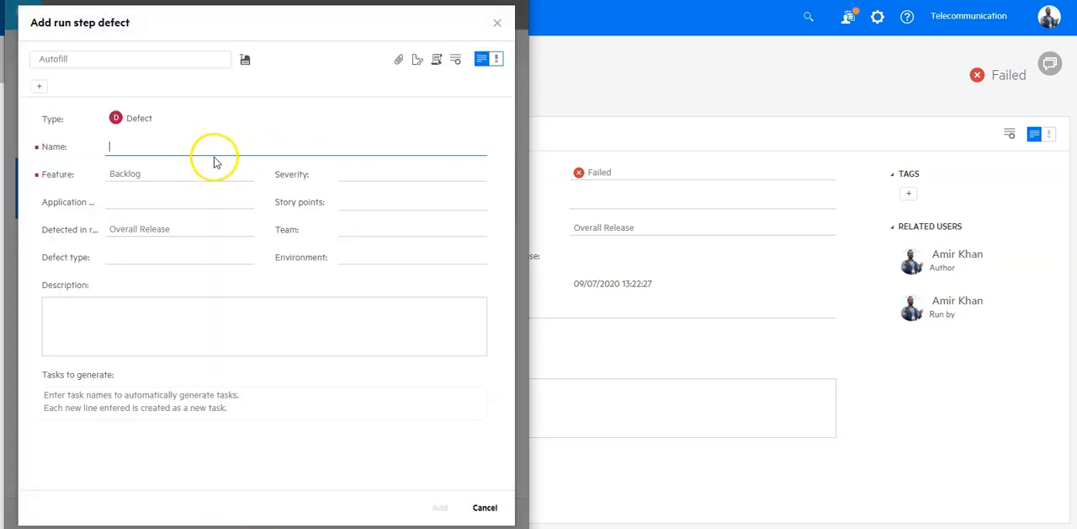
Add a defect 'ERROR - Authentication Service Provider is down' with the test steps as description to the failed step.
{"action": "type", "text": "ERROR - Authentication Service Prof"}
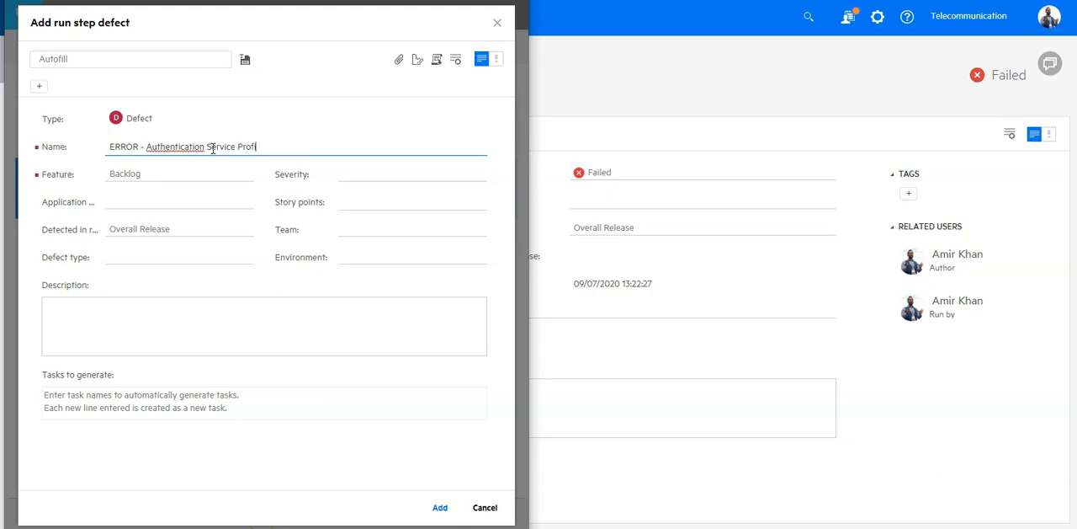
{"action": "type", "text": "ider is down"}
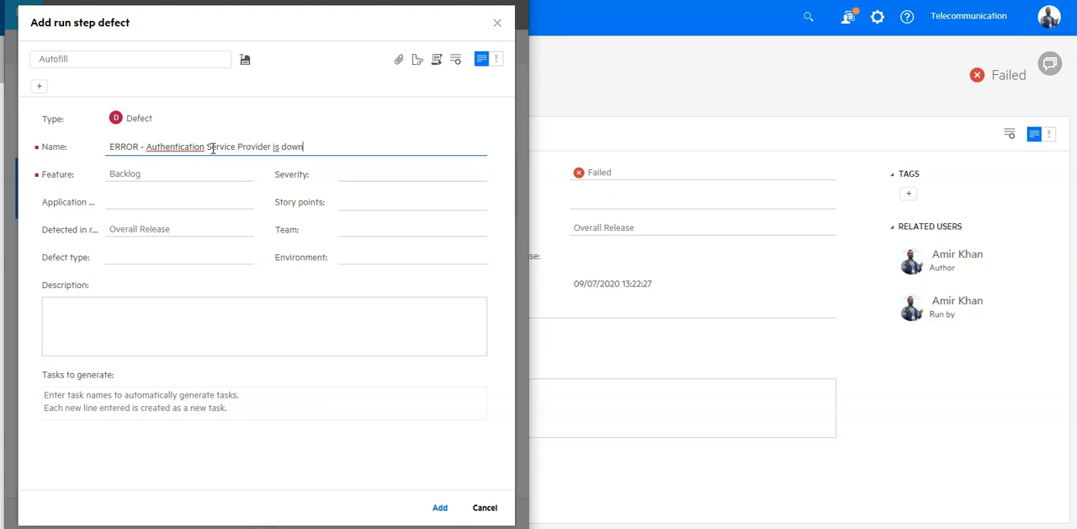
{"action": "left_click", "coordinate": [264, 313]}
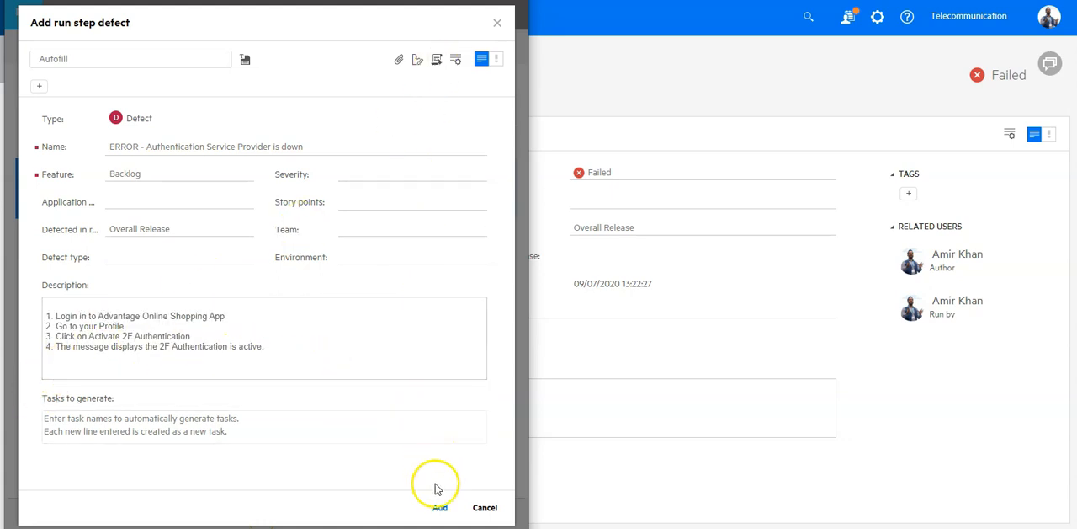
{"action": "left_click", "coordinate": [439, 507]}
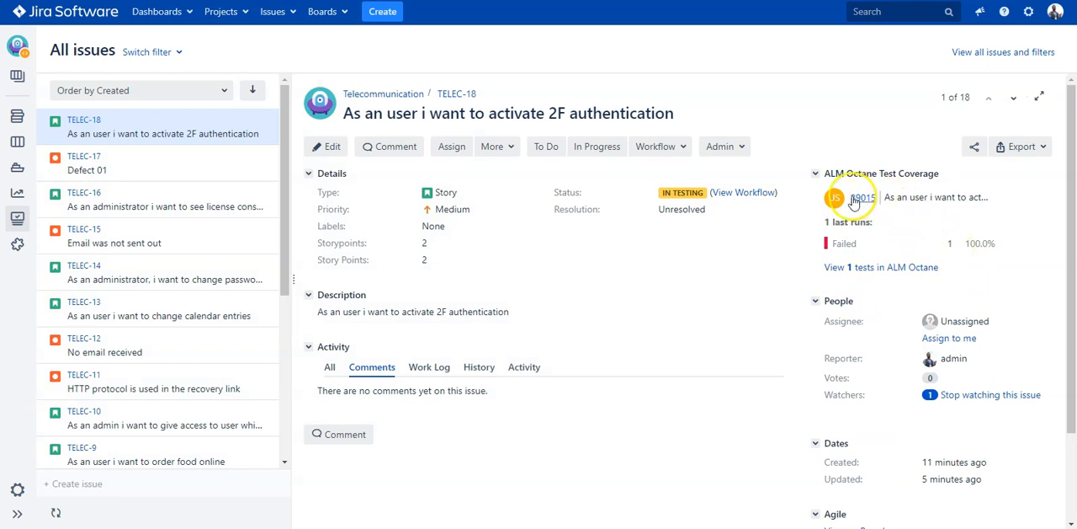
{"action": "mouse_move", "coordinate": [811, 222]}
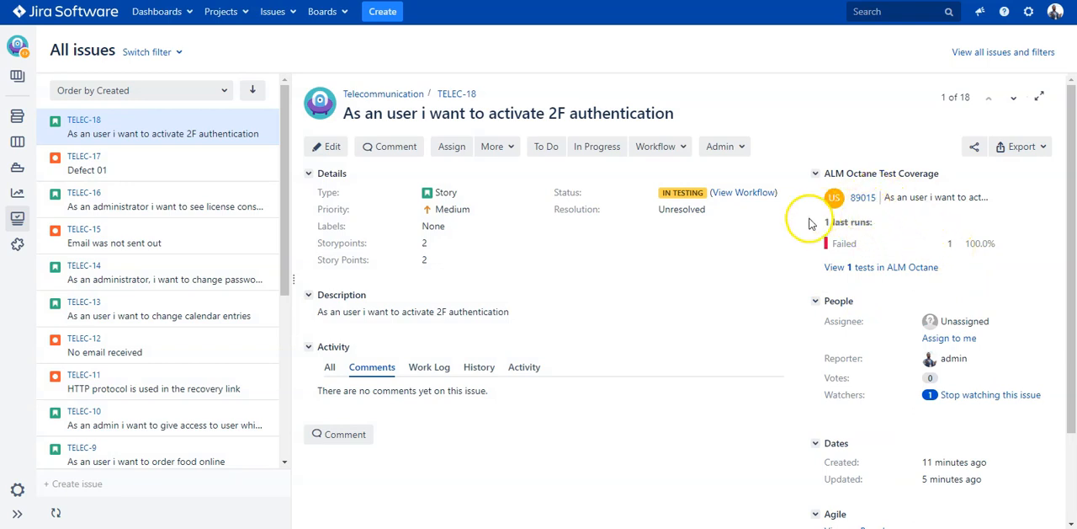
{"action": "mouse_move", "coordinate": [653, 69]}
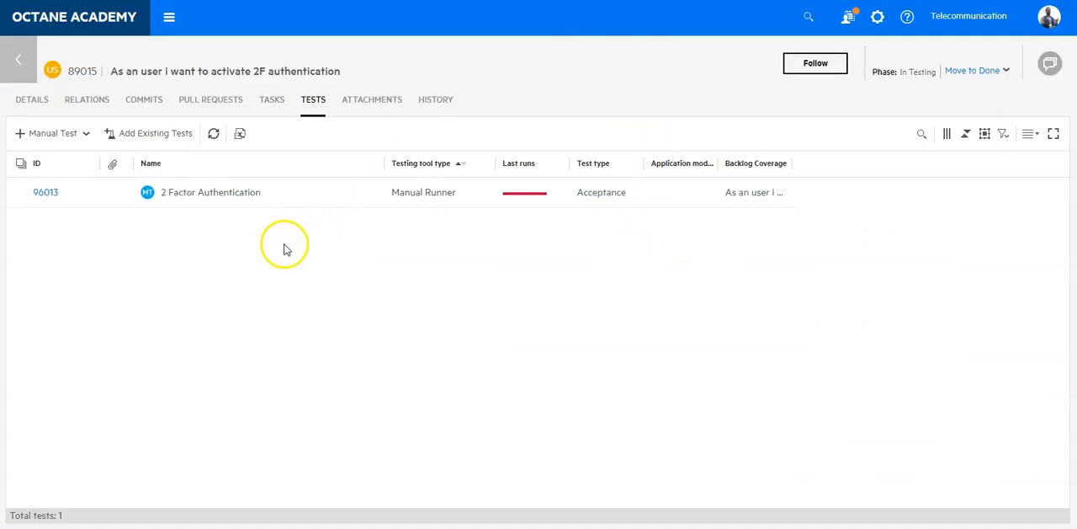
{"action": "mouse_move", "coordinate": [279, 244]}
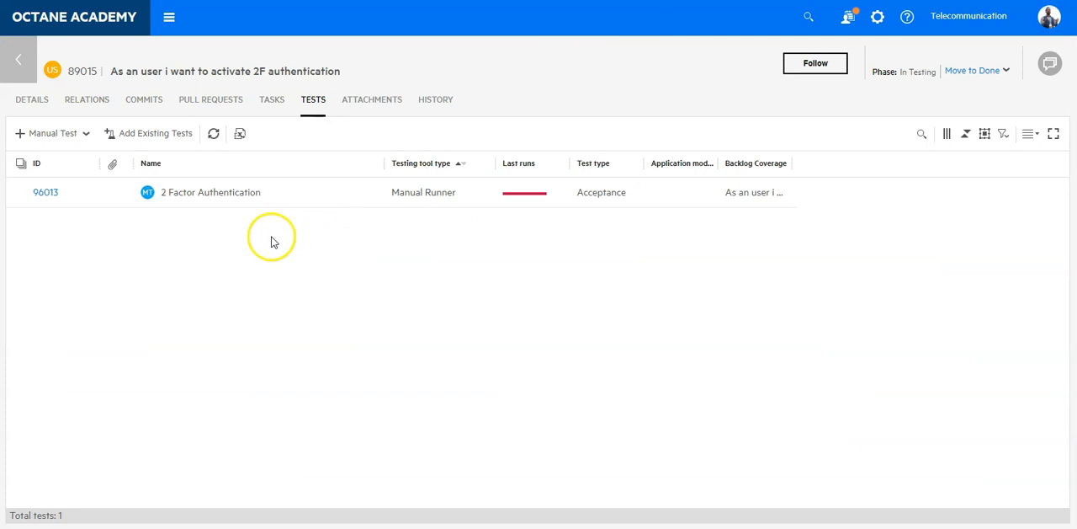
{"action": "mouse_move", "coordinate": [637, 177]}
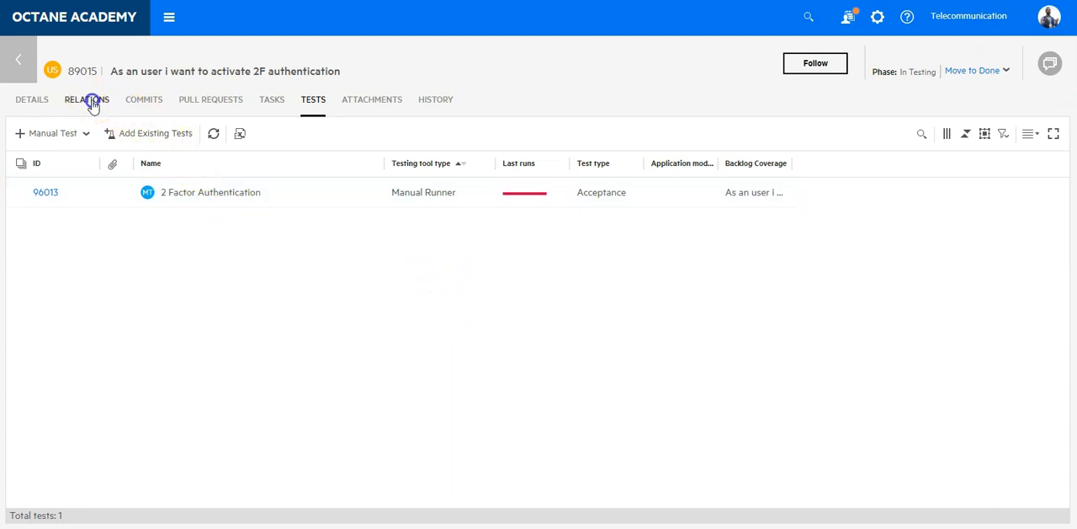
Show story 89015's relation graph linking the authentication defect and manual test 96013.
{"action": "left_click", "coordinate": [85, 99]}
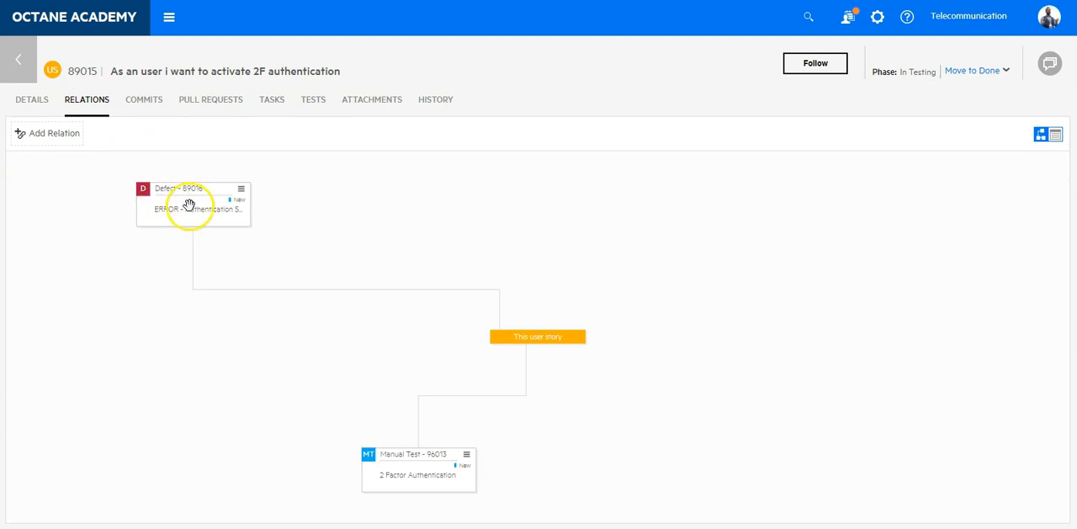
{"action": "mouse_move", "coordinate": [215, 175]}
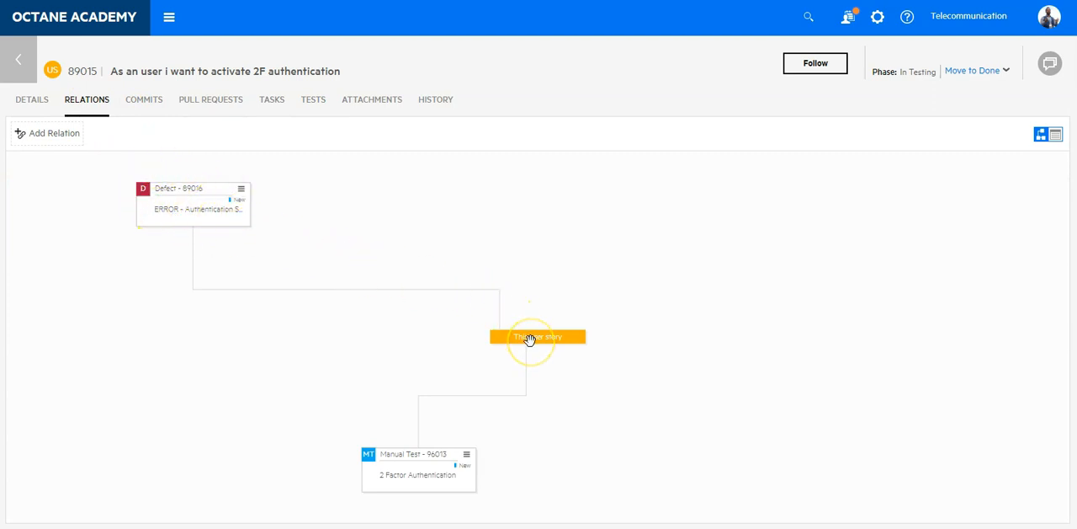
{"action": "mouse_move", "coordinate": [229, 290]}
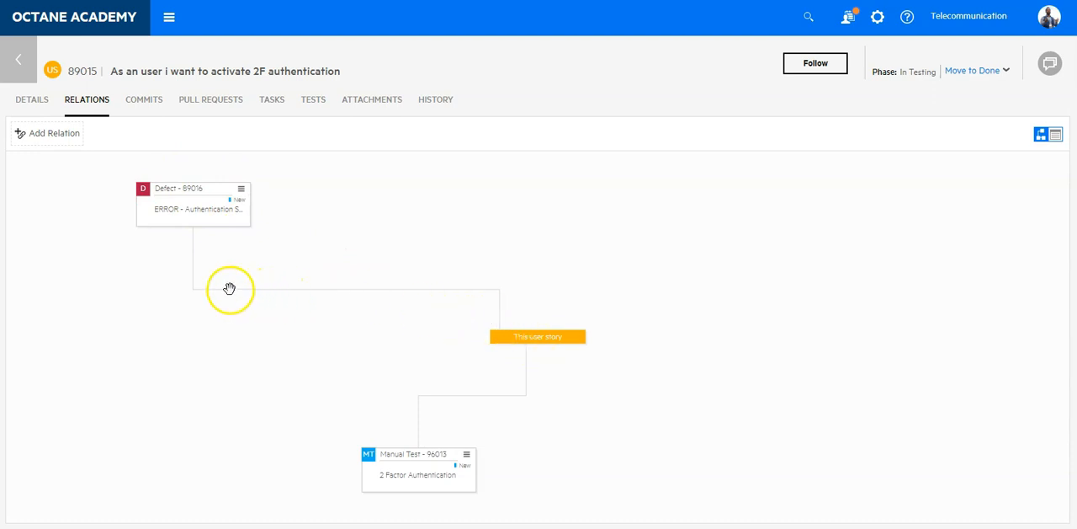
{"action": "mouse_move", "coordinate": [196, 289]}
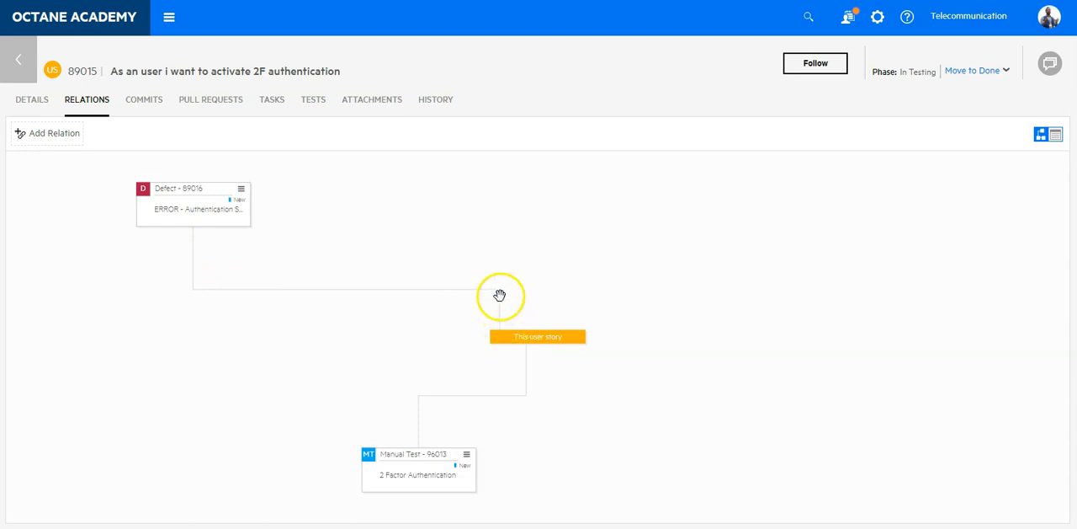
{"action": "mouse_move", "coordinate": [394, 290]}
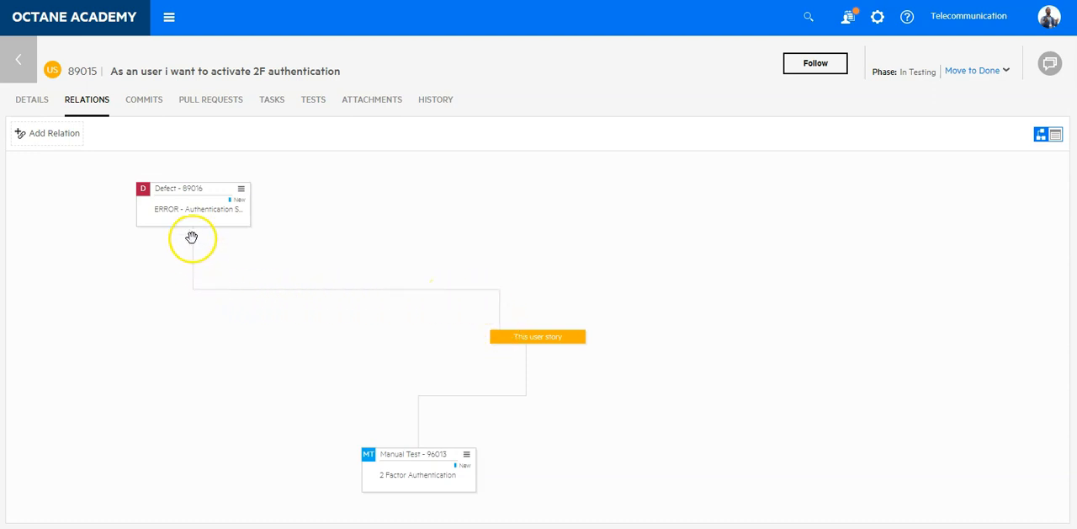
{"action": "mouse_move", "coordinate": [192, 222]}
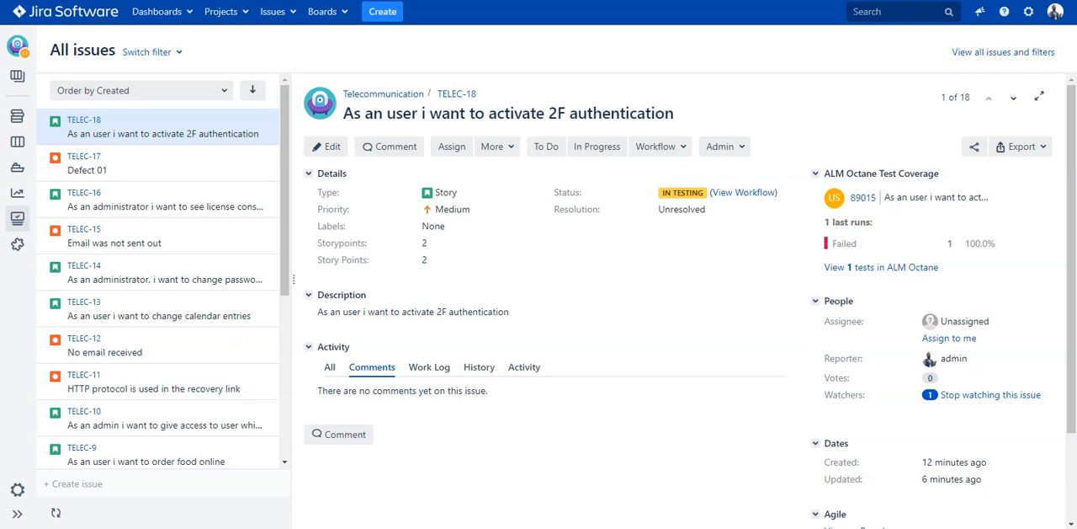
{"action": "mouse_move", "coordinate": [160, 135]}
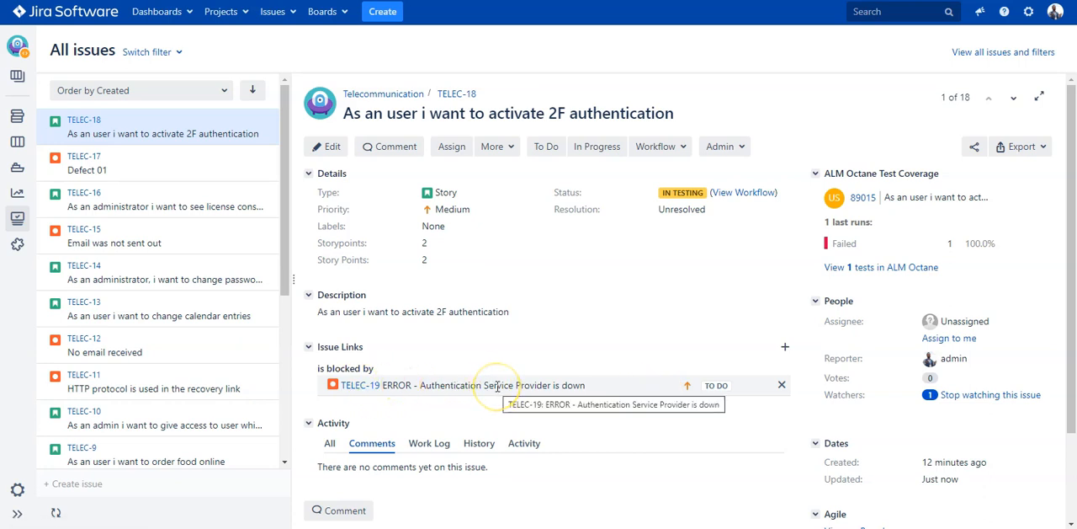
{"action": "mouse_move", "coordinate": [185, 91]}
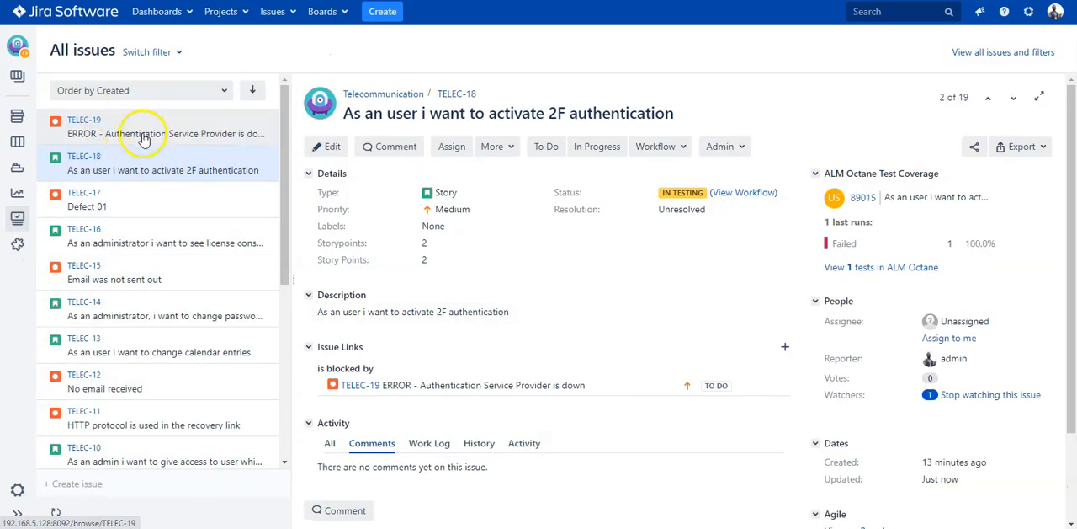
{"action": "mouse_move", "coordinate": [143, 133]}
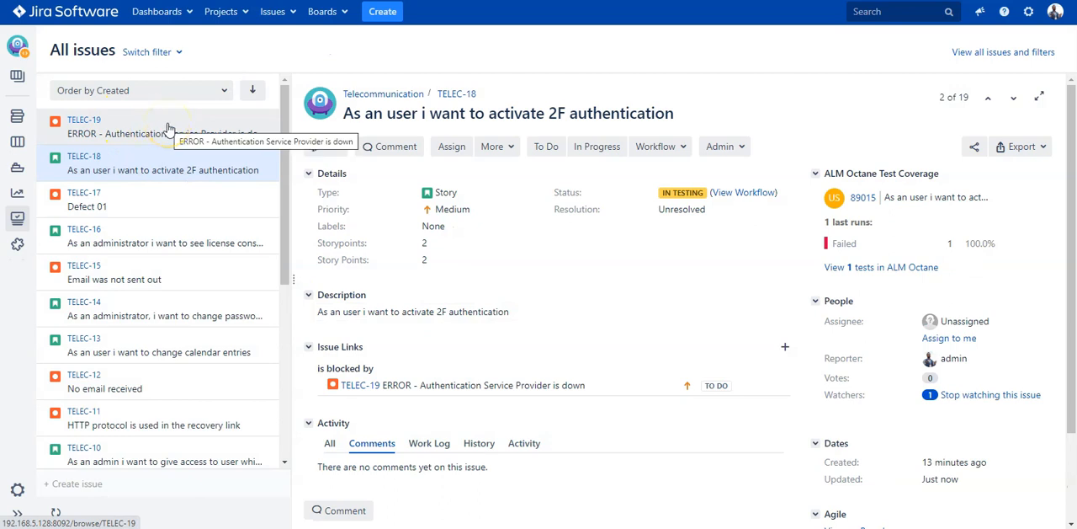
View bug TELEC-19 with its 'blocks TELEC-18' link, then return to story TELEC-18.
{"action": "left_click", "coordinate": [118, 126]}
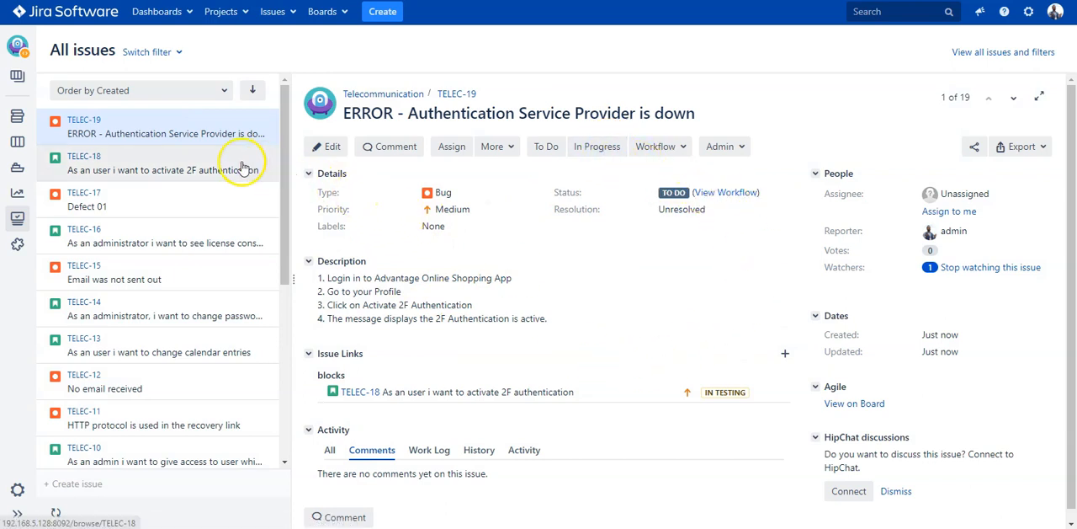
{"action": "left_click", "coordinate": [164, 163]}
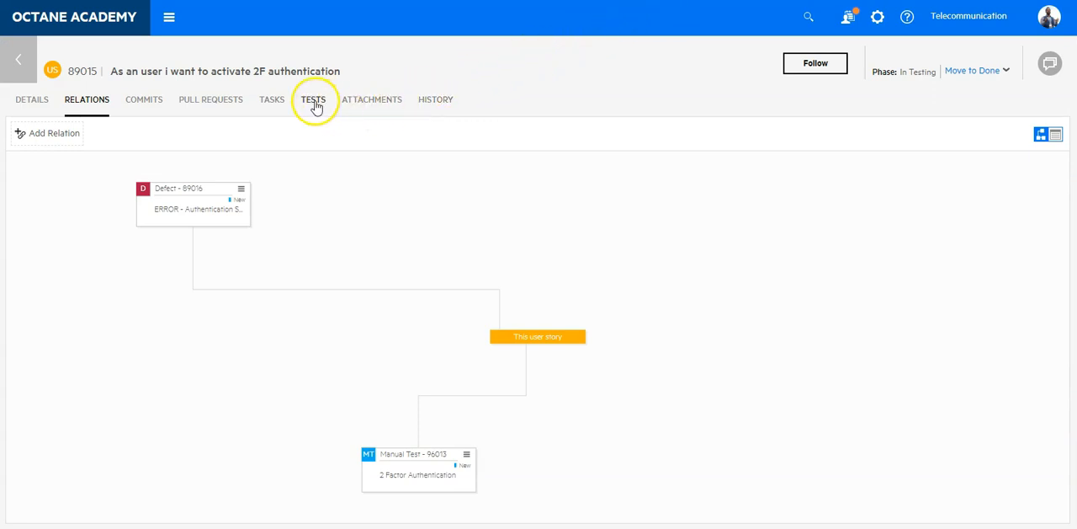
Launch a new manual run of the 2 Factor Authentication test from the story's tests list.
{"action": "left_click", "coordinate": [313, 99]}
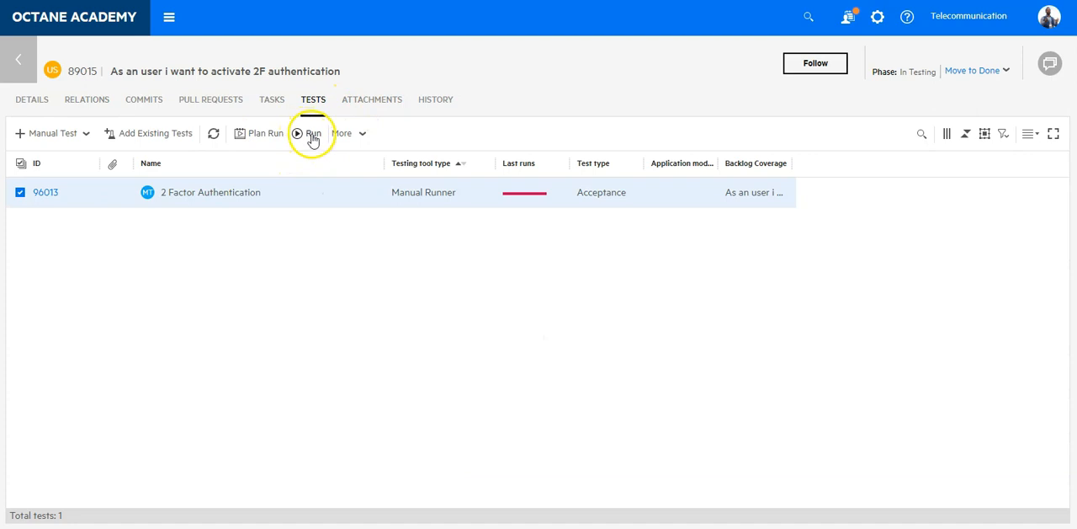
{"action": "left_click", "coordinate": [308, 133]}
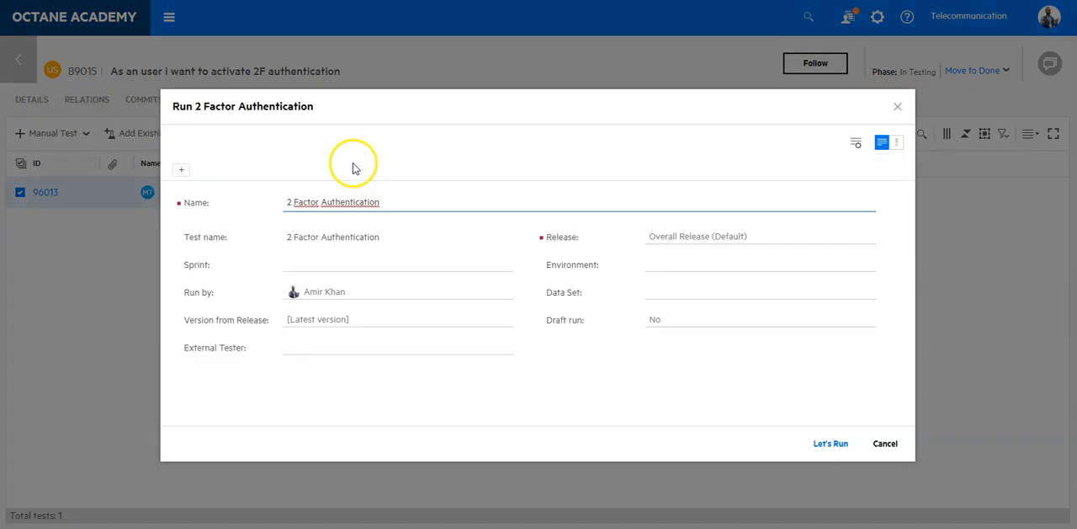
{"action": "left_click", "coordinate": [830, 443]}
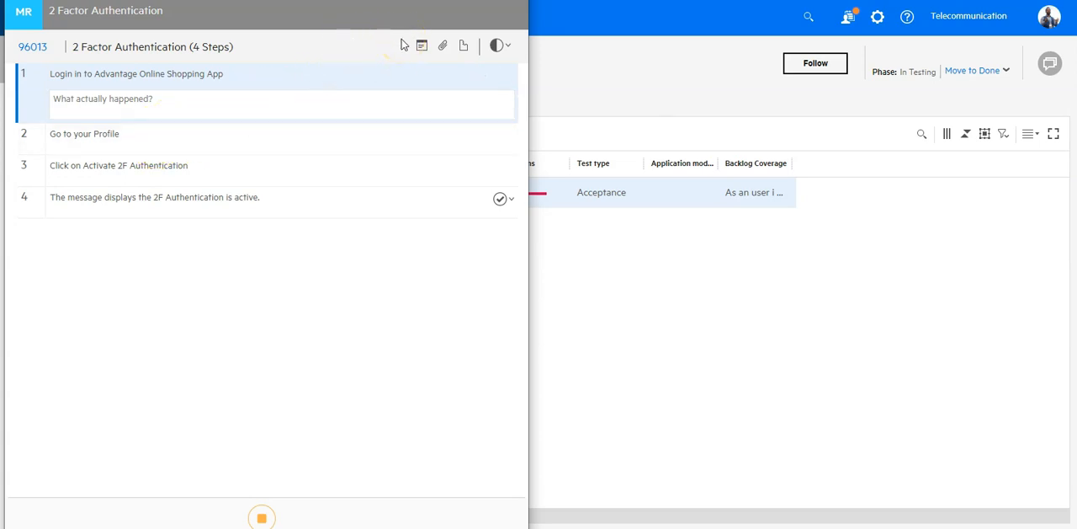
{"action": "mouse_move", "coordinate": [464, 45]}
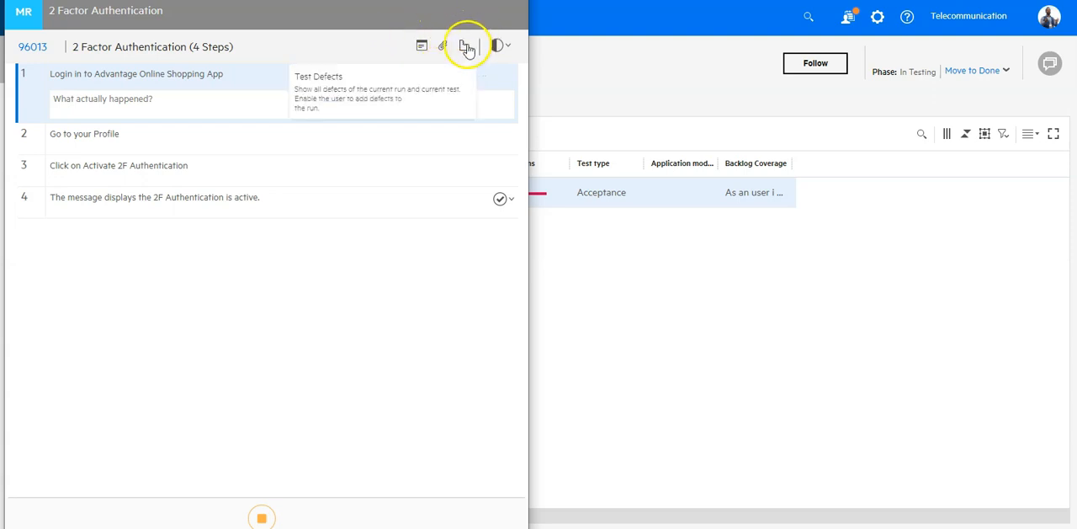
Review test defect 89016, pass step 4 to finish the run, and return to the story's details.
{"action": "left_click", "coordinate": [468, 45]}
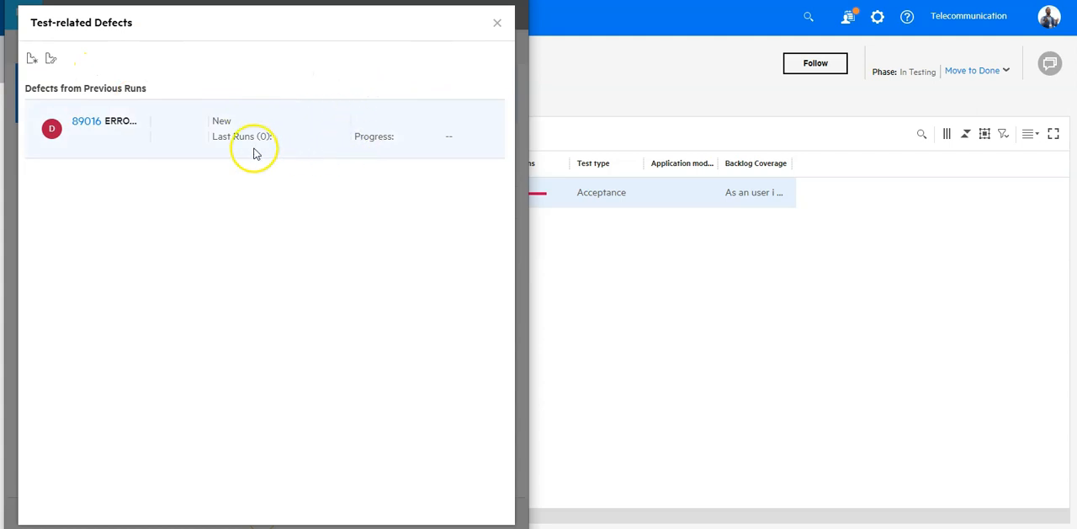
{"action": "mouse_move", "coordinate": [93, 139]}
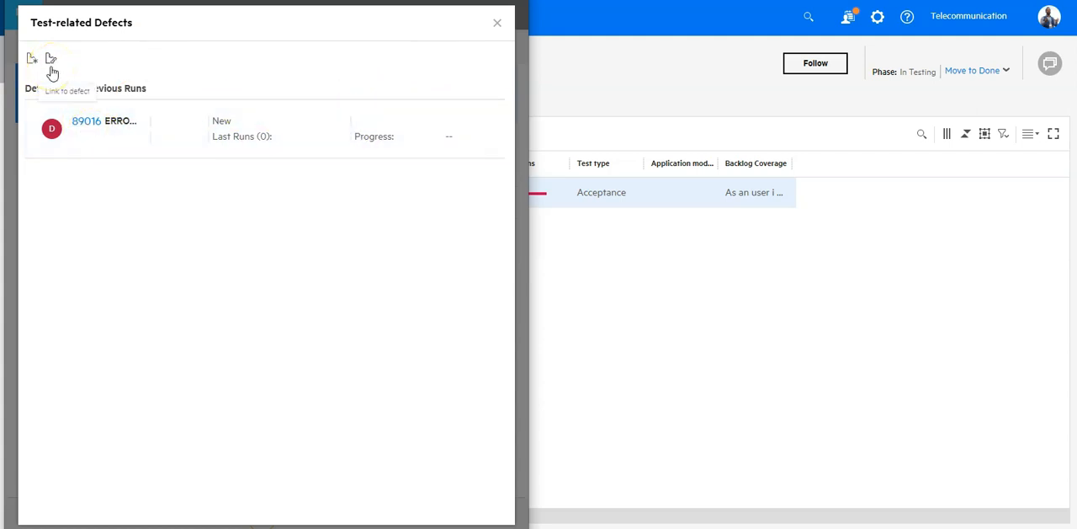
{"action": "mouse_move", "coordinate": [282, 52]}
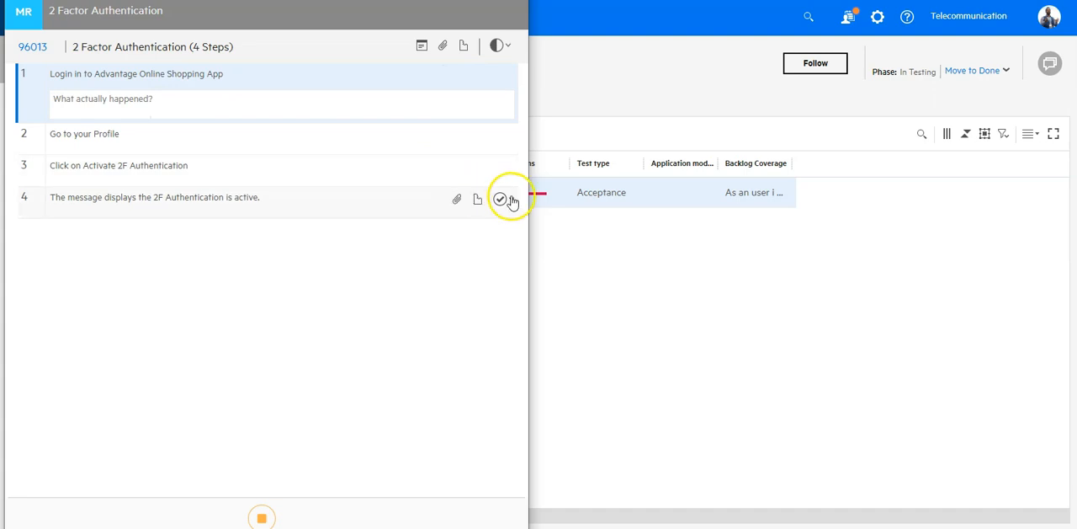
{"action": "left_click", "coordinate": [500, 201]}
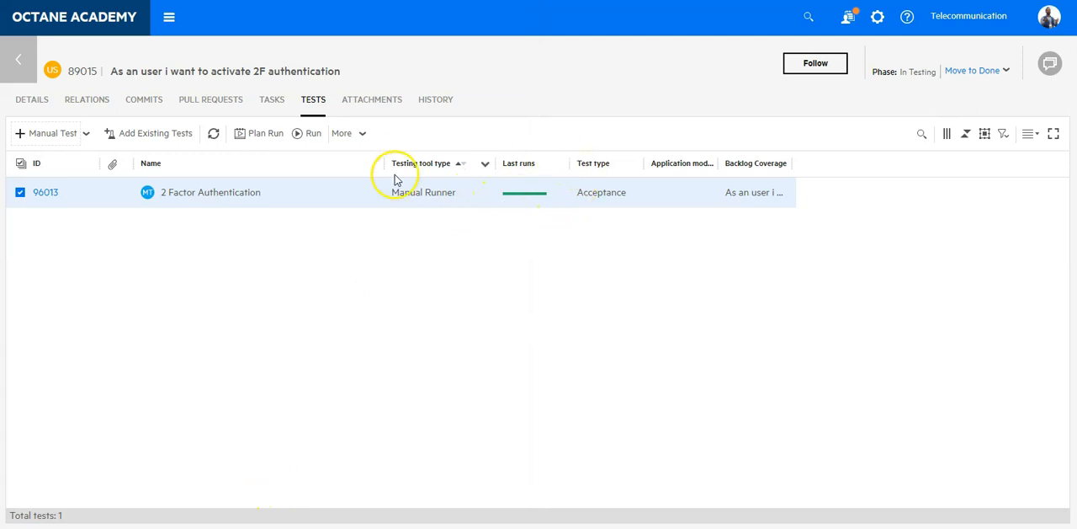
{"action": "left_click", "coordinate": [30, 100]}
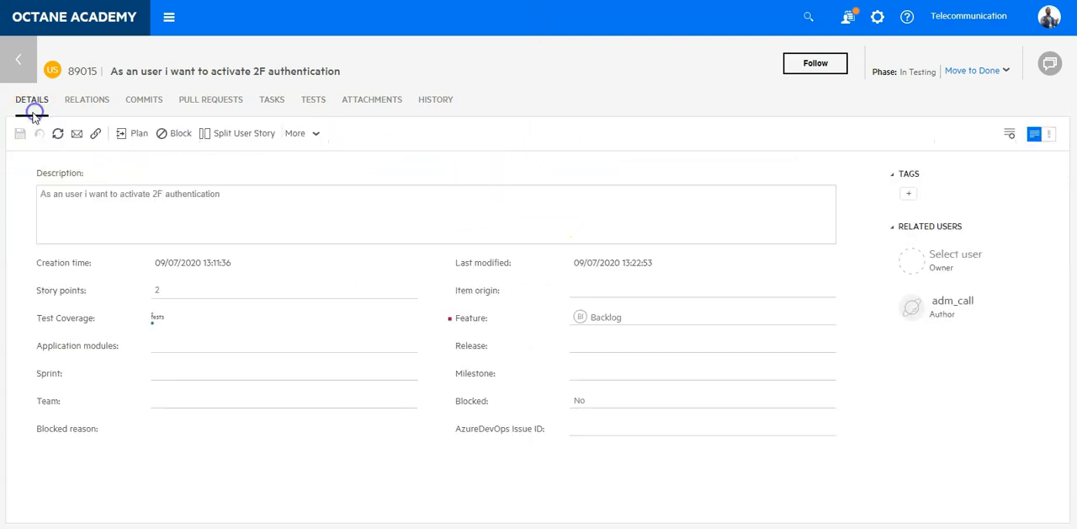
{"action": "left_click", "coordinate": [158, 318]}
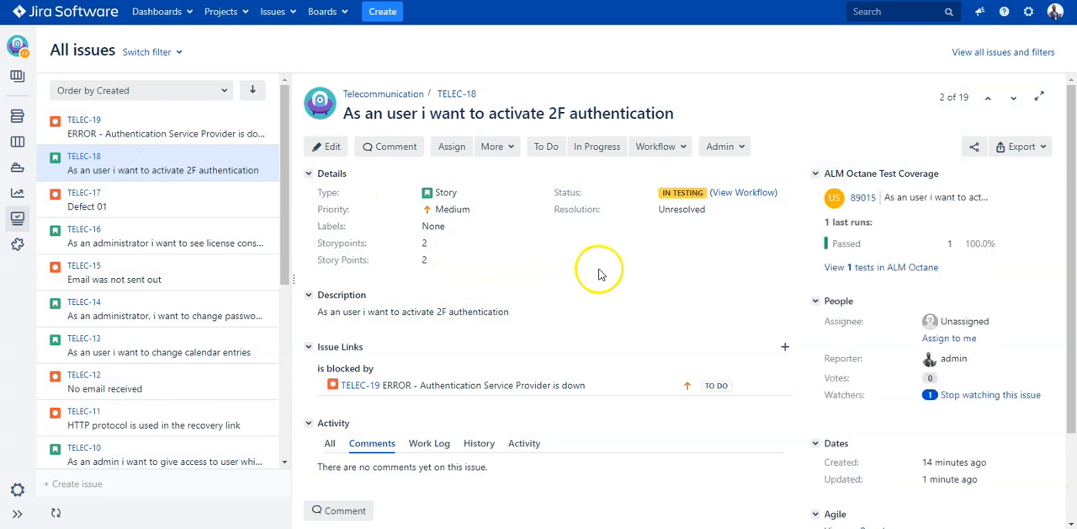
{"action": "mouse_move", "coordinate": [990, 237]}
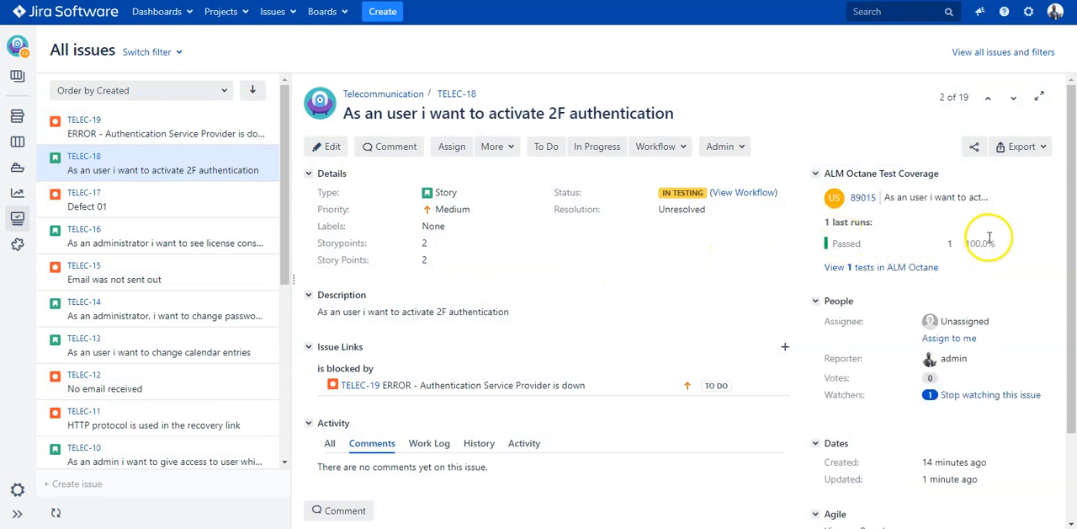
{"action": "mouse_move", "coordinate": [581, 412]}
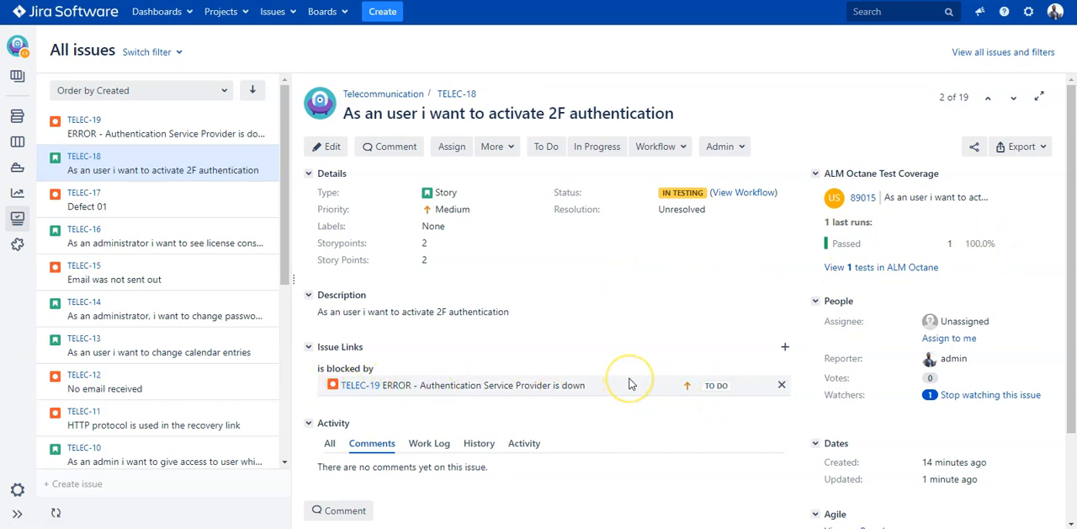
{"action": "mouse_move", "coordinate": [825, 251]}
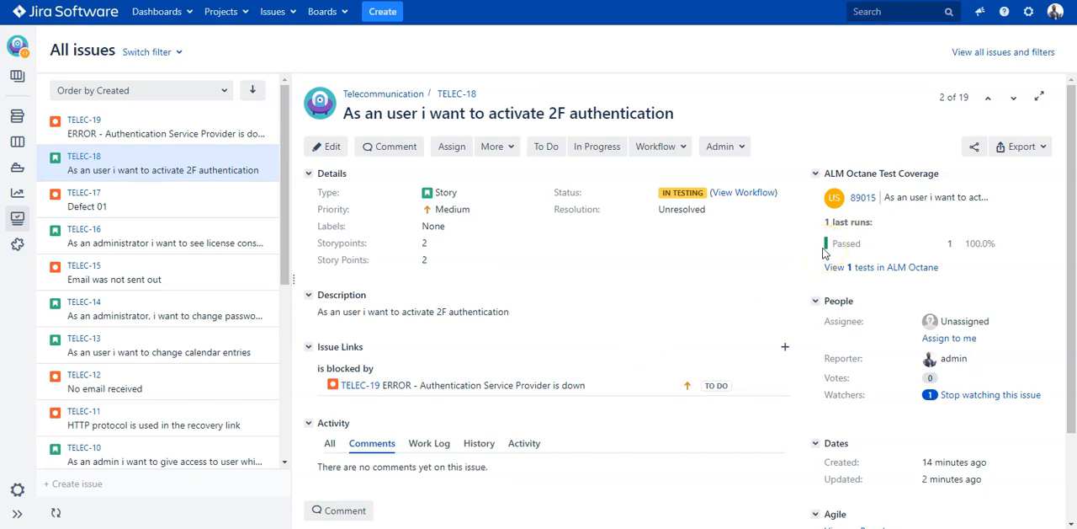
{"action": "mouse_move", "coordinate": [754, 267]}
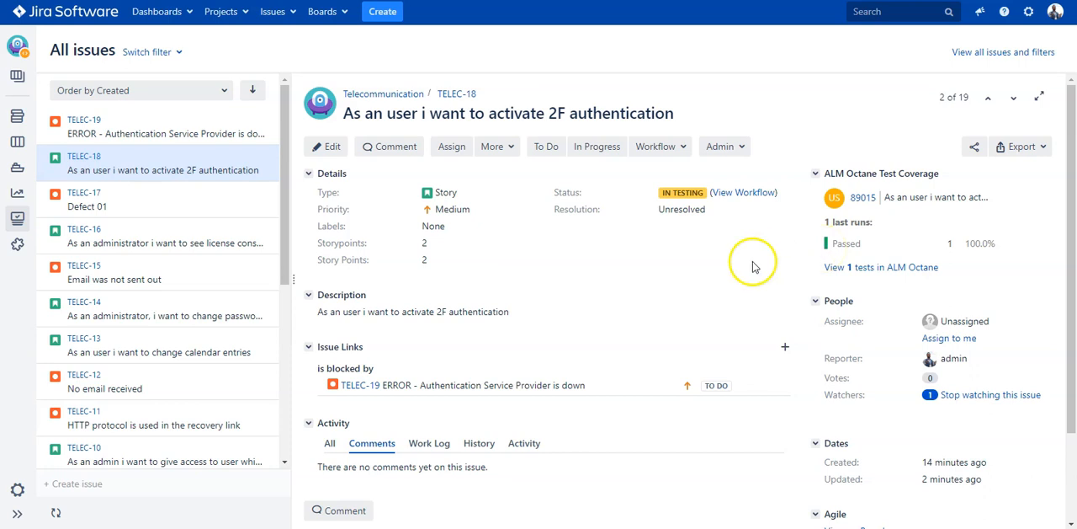
{"action": "mouse_move", "coordinate": [923, 261]}
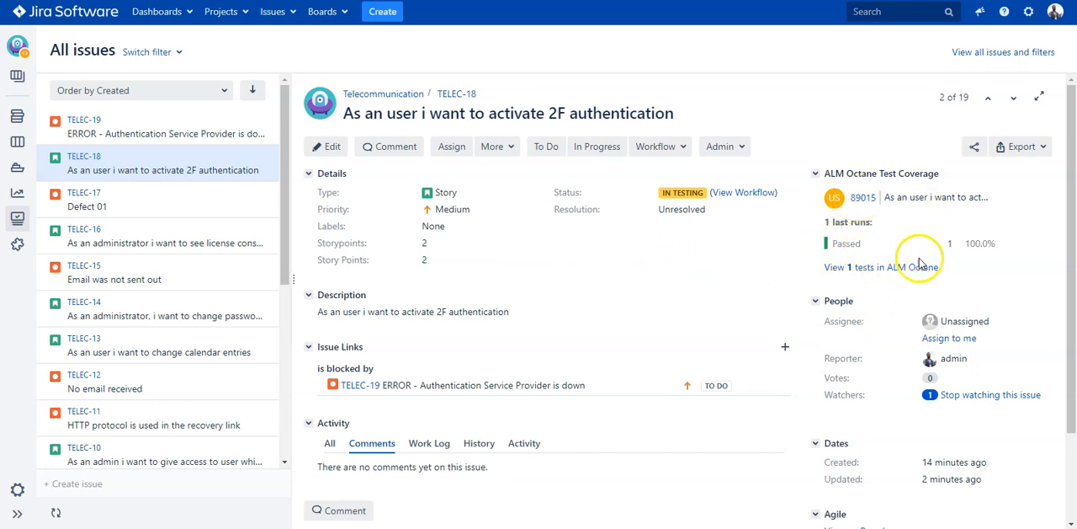
{"action": "mouse_move", "coordinate": [861, 261]}
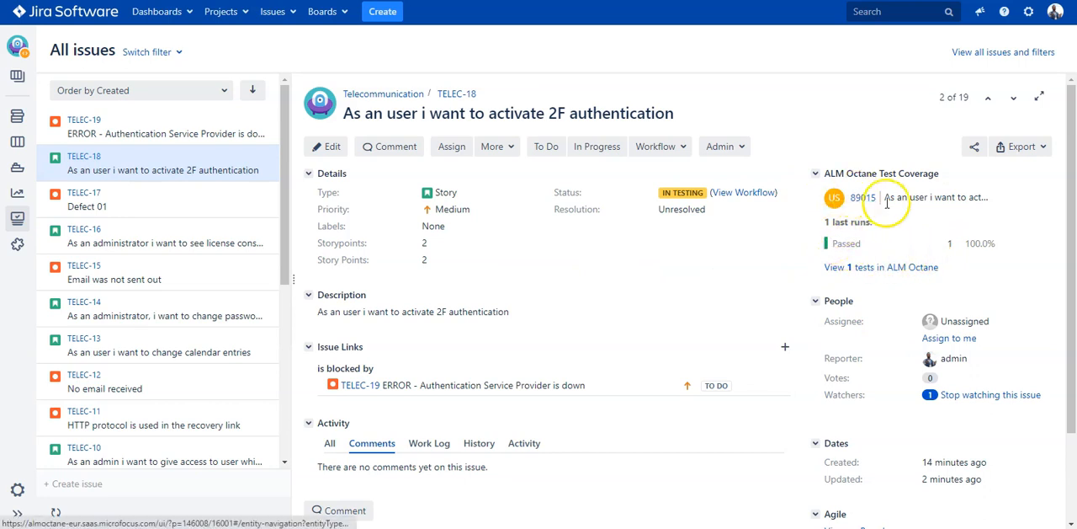
{"action": "mouse_move", "coordinate": [823, 233]}
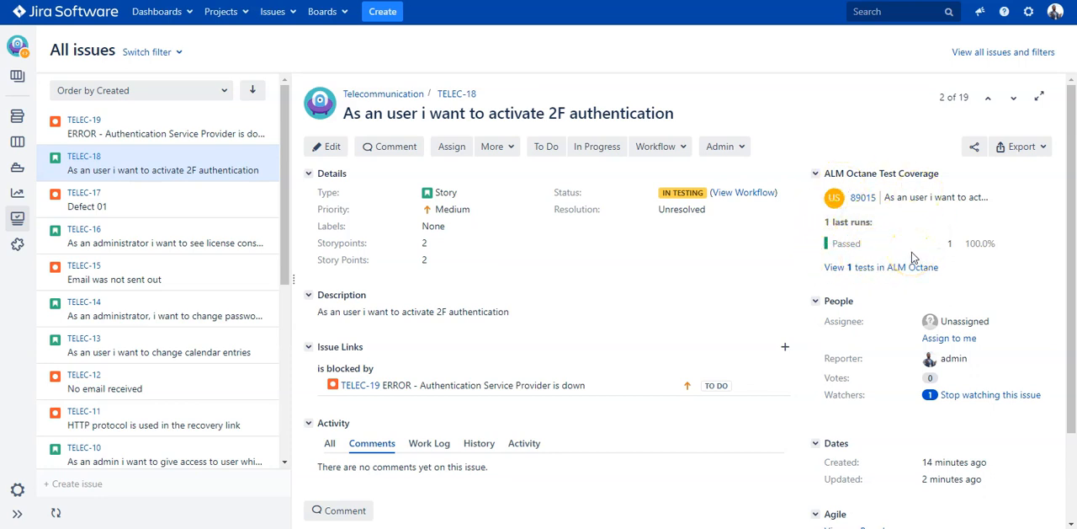
{"action": "mouse_move", "coordinate": [839, 242]}
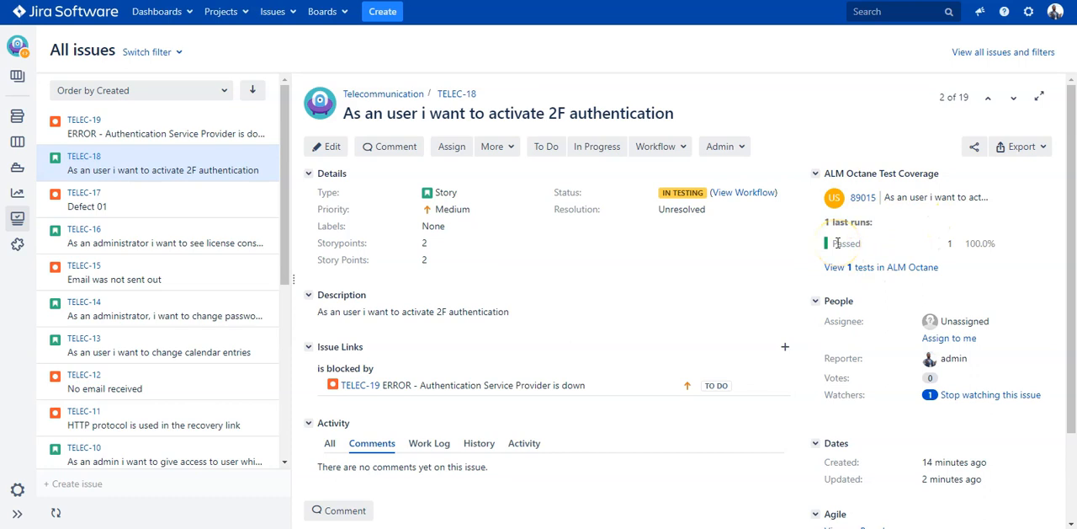
{"action": "mouse_move", "coordinate": [946, 215]}
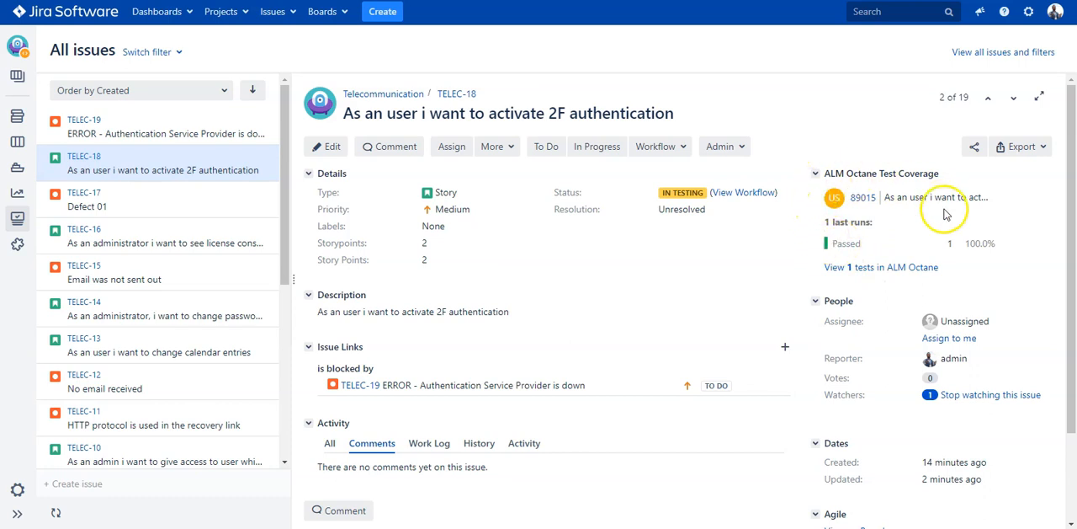
{"action": "mouse_move", "coordinate": [862, 256]}
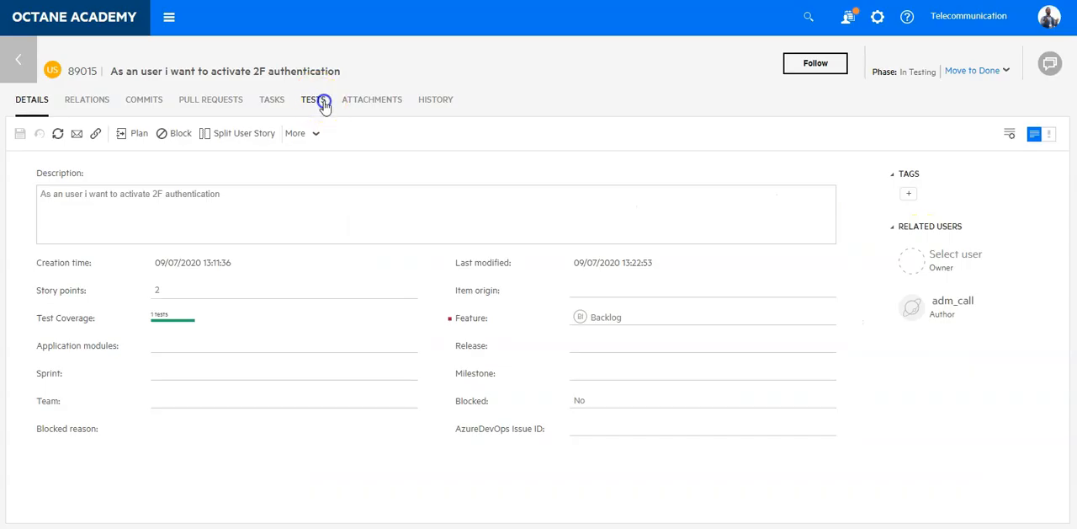
From the story's tests list, start adding existing tests via the Add tests dialog.
{"action": "left_click", "coordinate": [310, 100]}
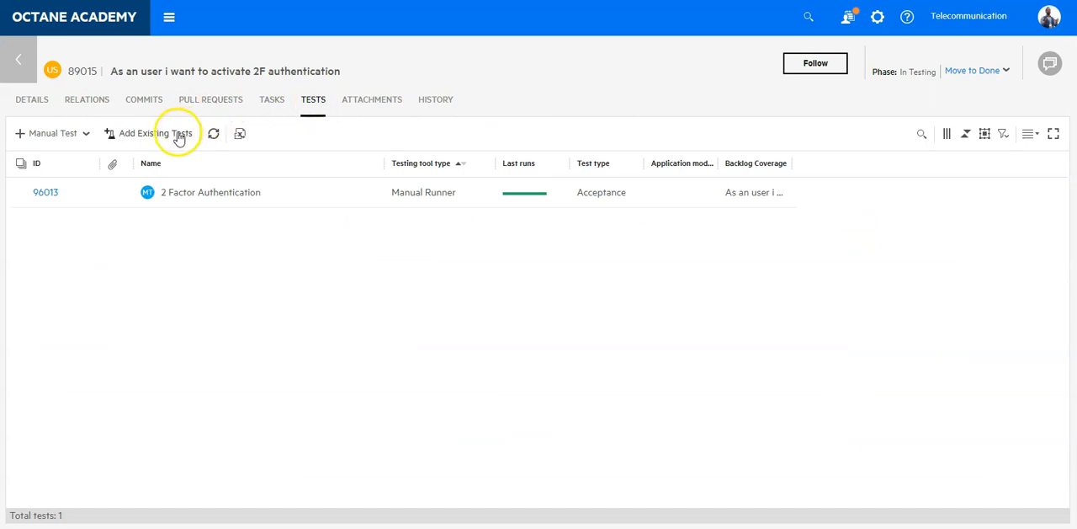
{"action": "left_click", "coordinate": [155, 133]}
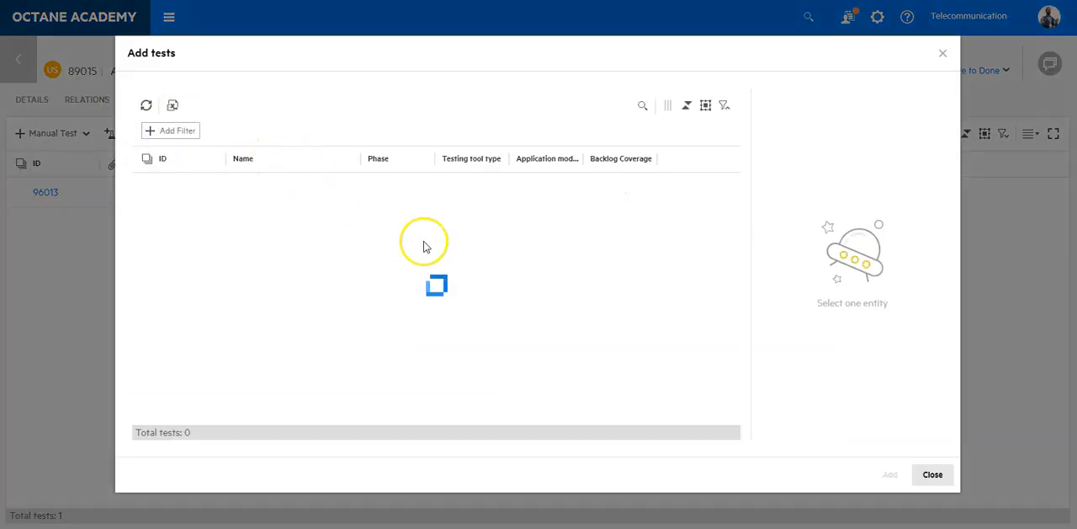